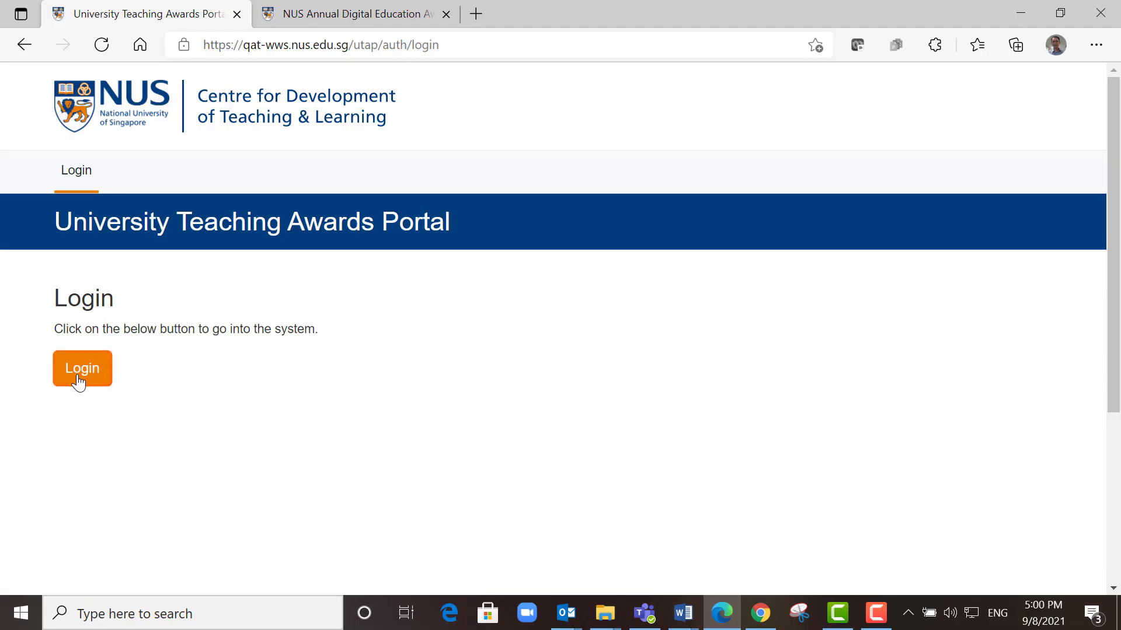
mouse_move(82, 368)
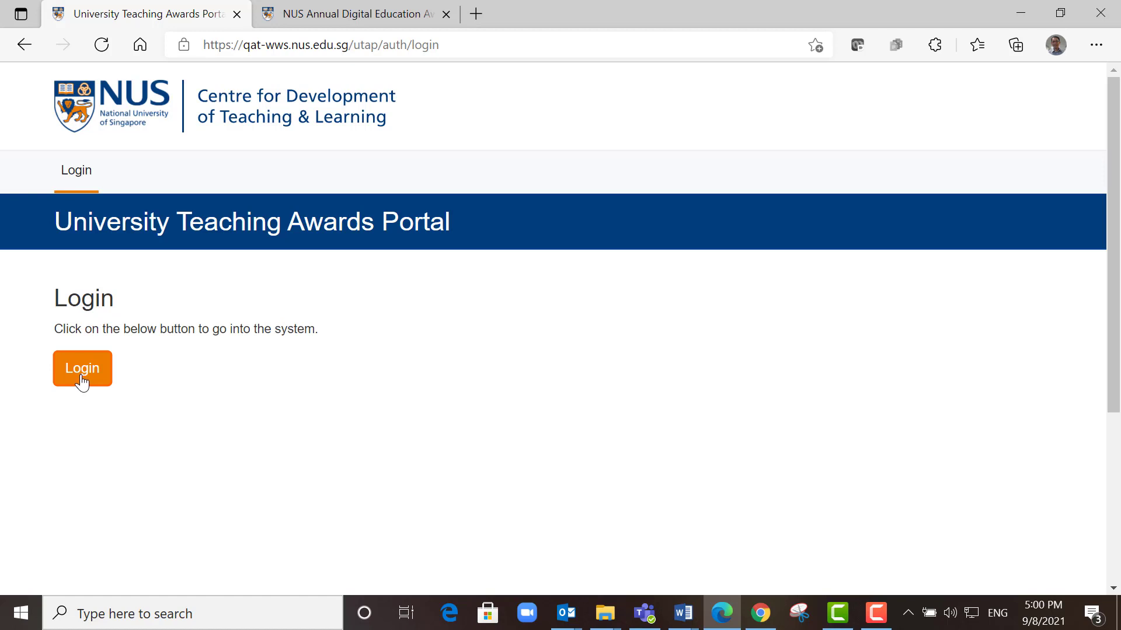
Step: Sign in through test login with the NUSNET ID to reach My Applications
left_click(82, 368)
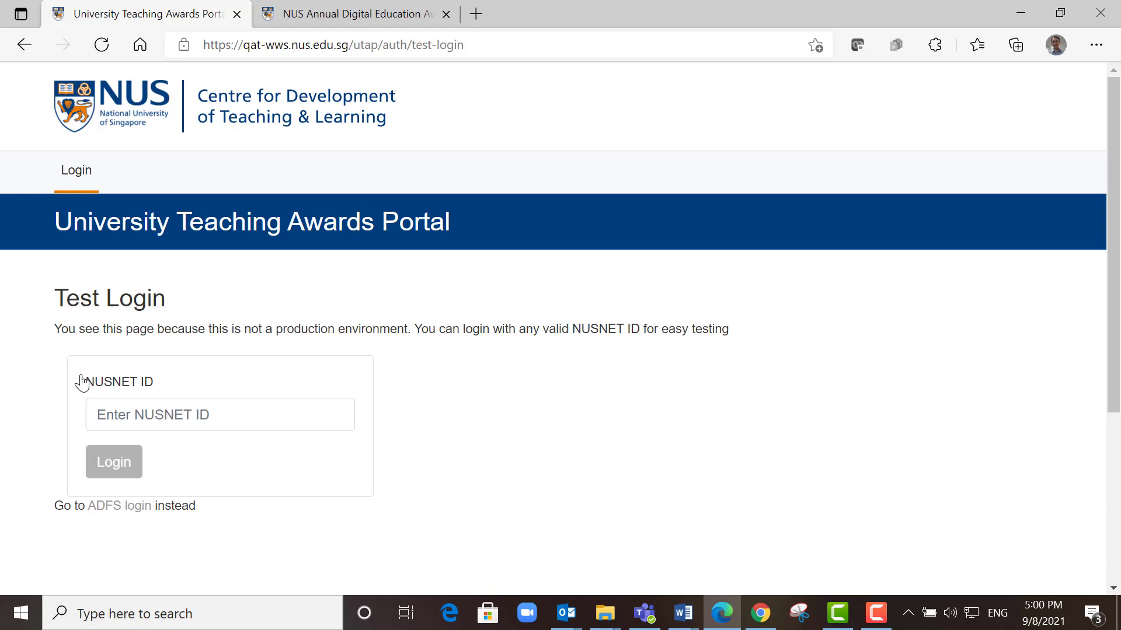
left_click(219, 414)
type("DCSHSUW")
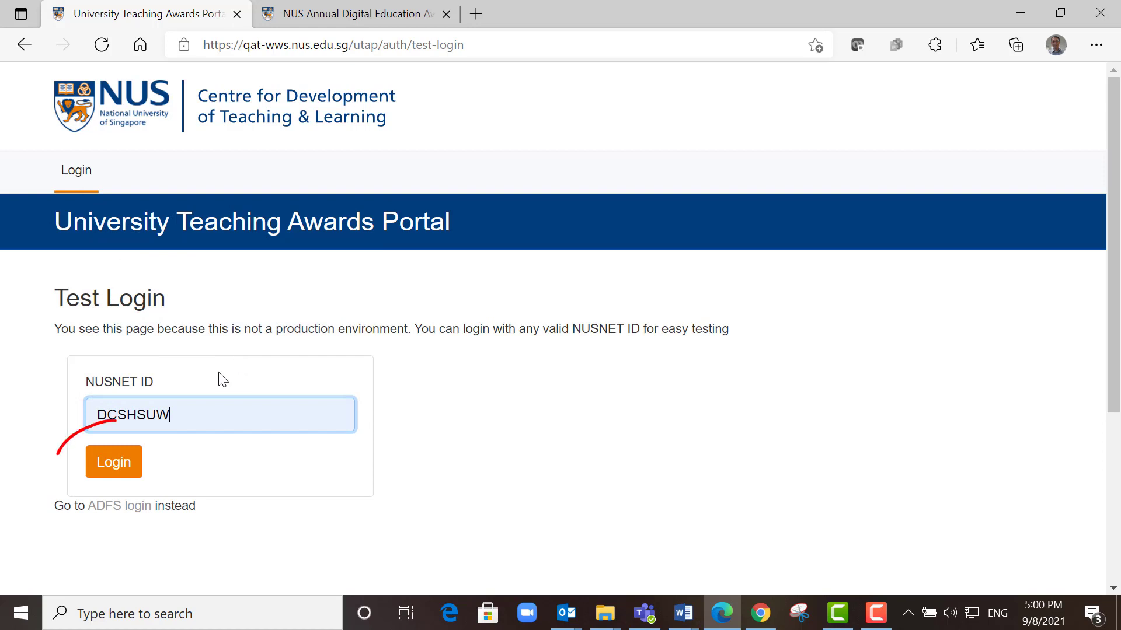
left_click(113, 462)
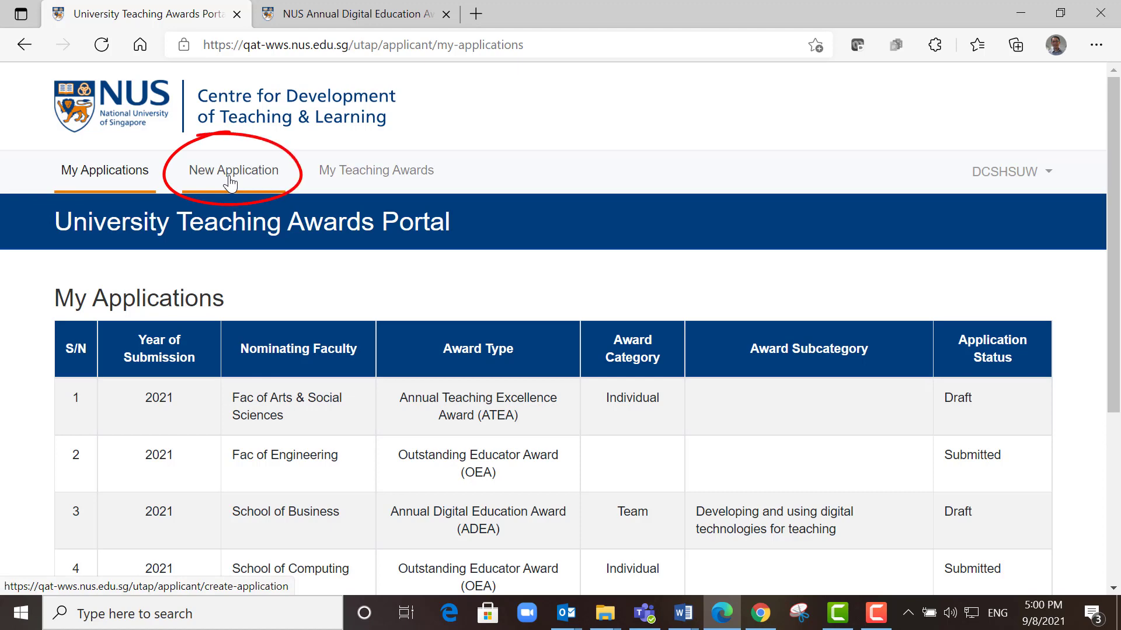
Step: Create a new draft ATEA application for Fac of Science in the Individual category
left_click(233, 170)
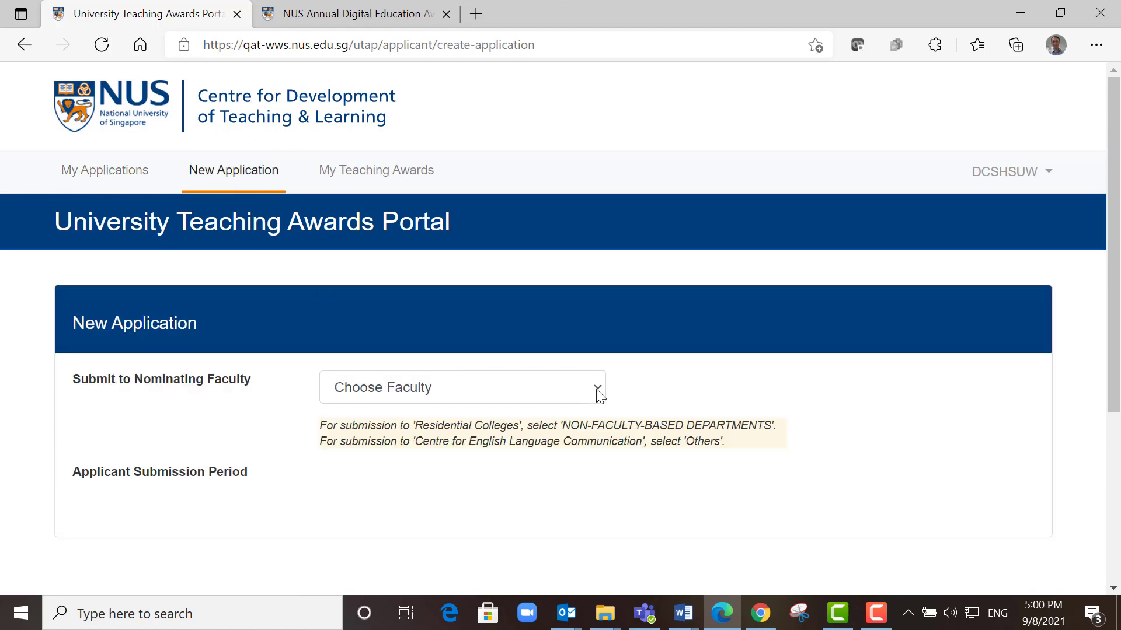
left_click(462, 386)
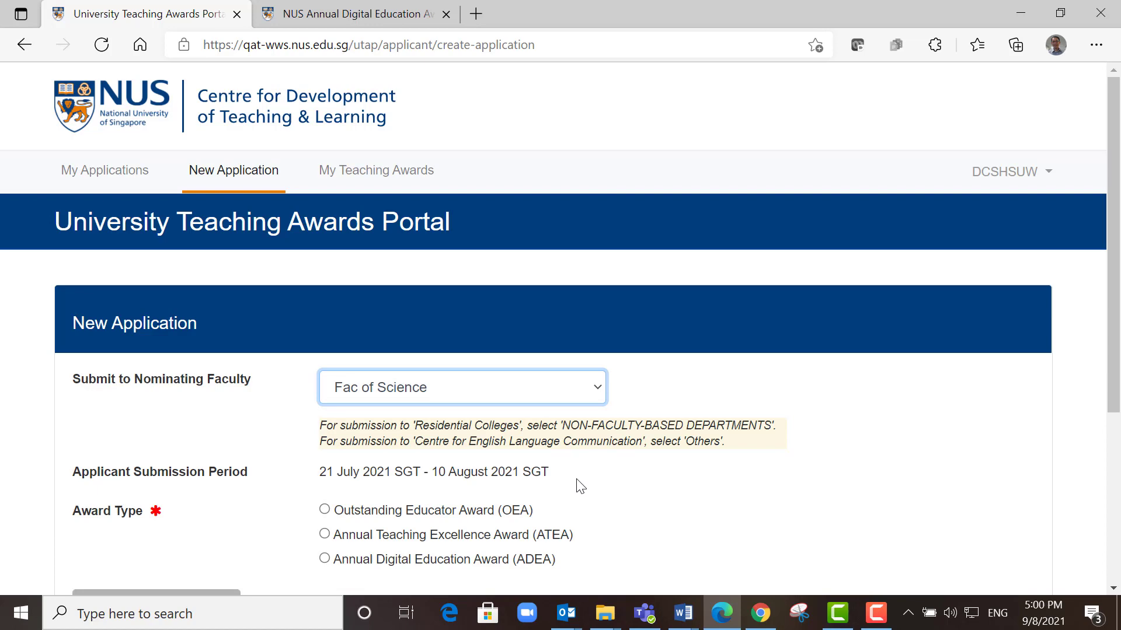
scroll("down", 3)
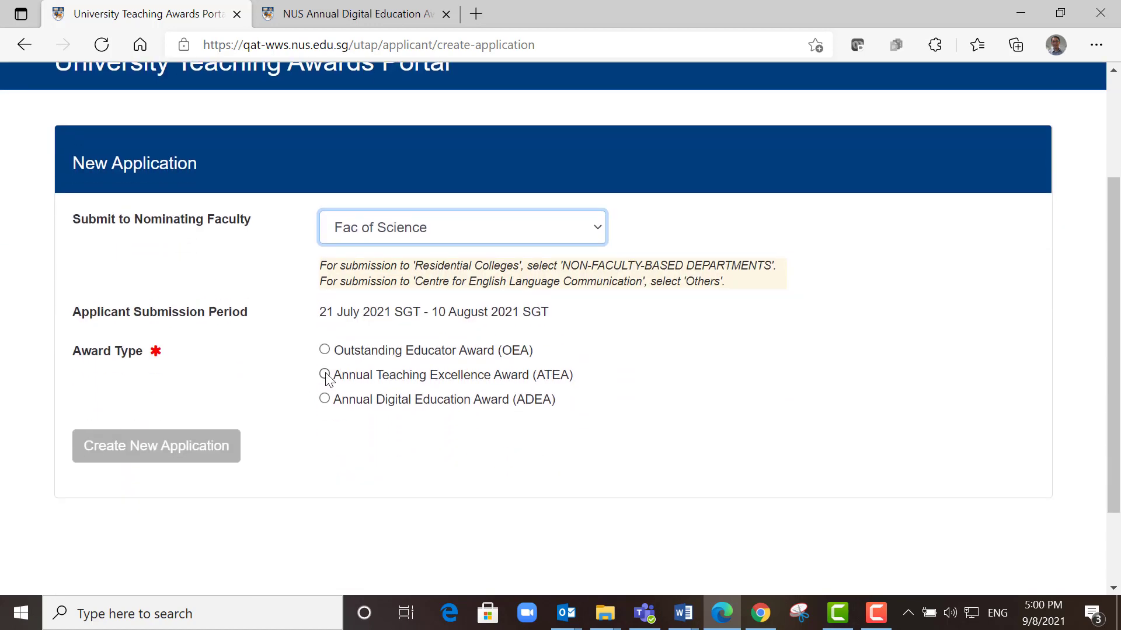
left_click(323, 375)
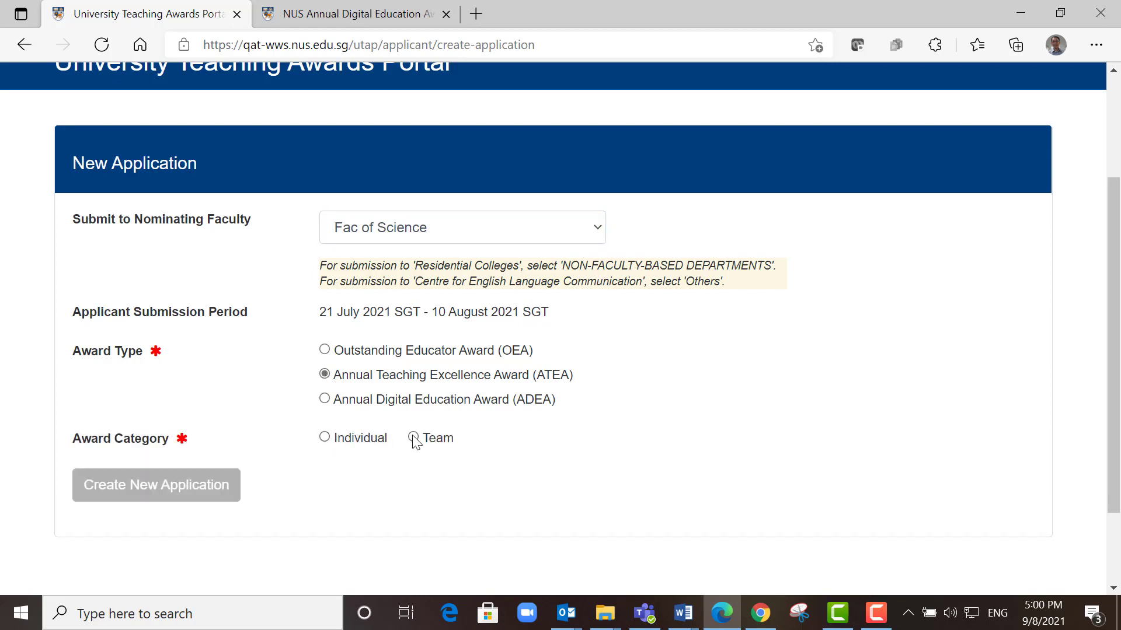
left_click(324, 437)
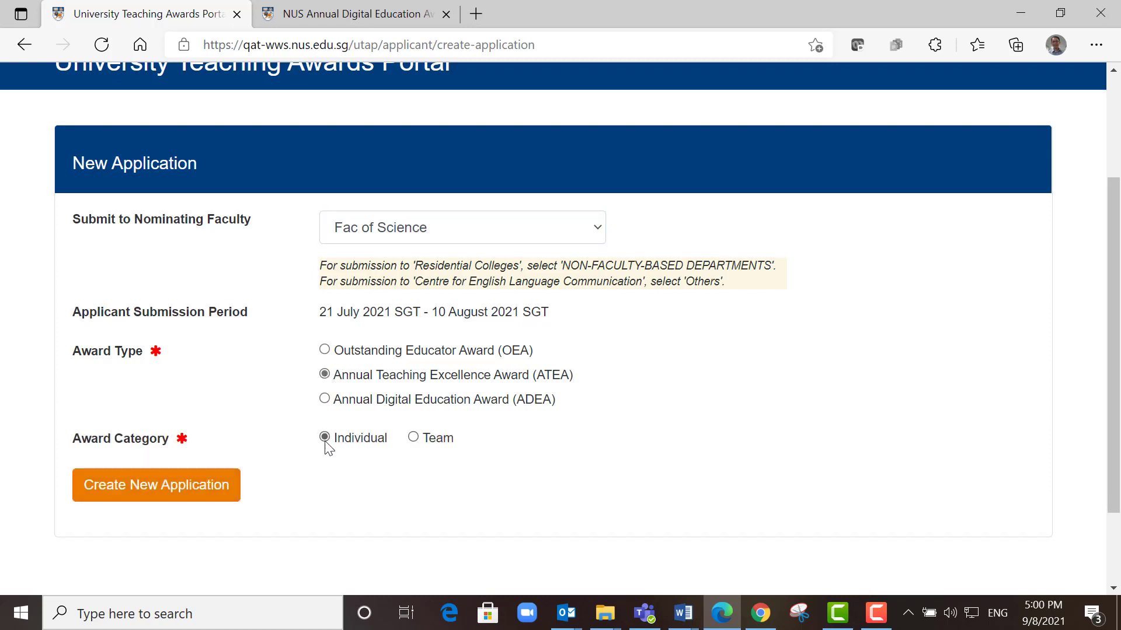
left_click(156, 485)
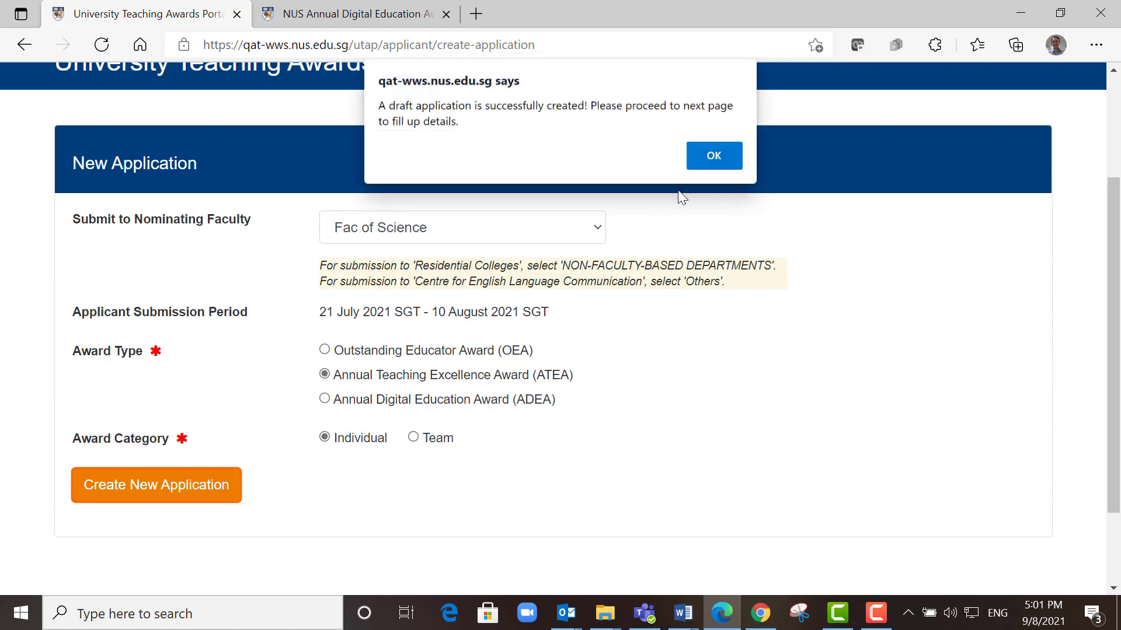
Step: Acknowledge the creation alert and review the Application Details page with its empty Teaching Statement
left_click(712, 156)
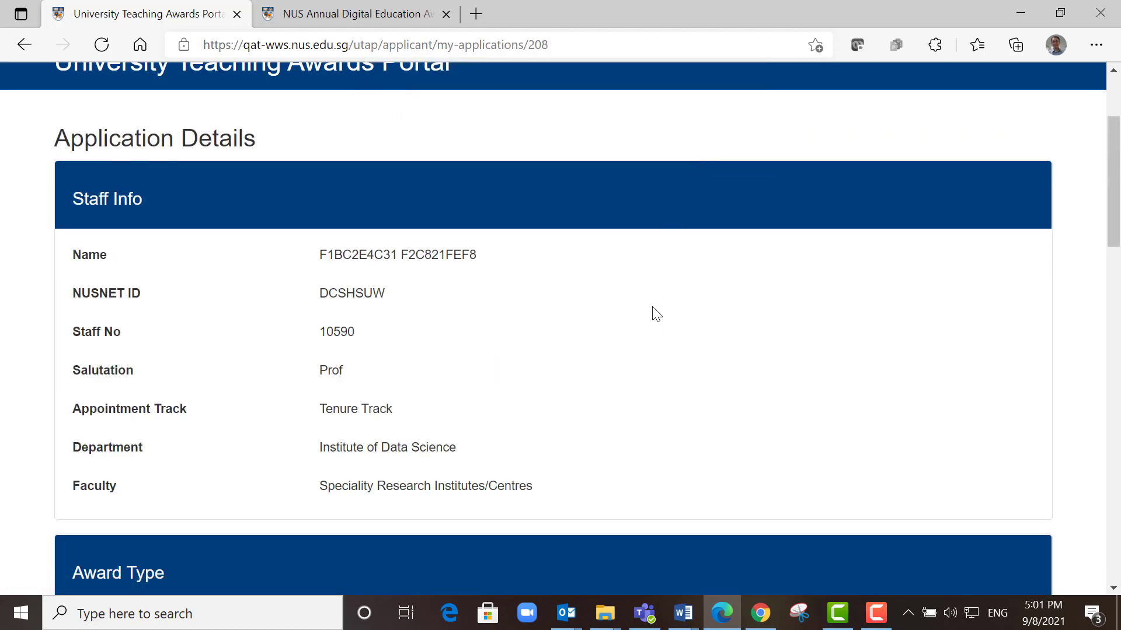
scroll("down", 3)
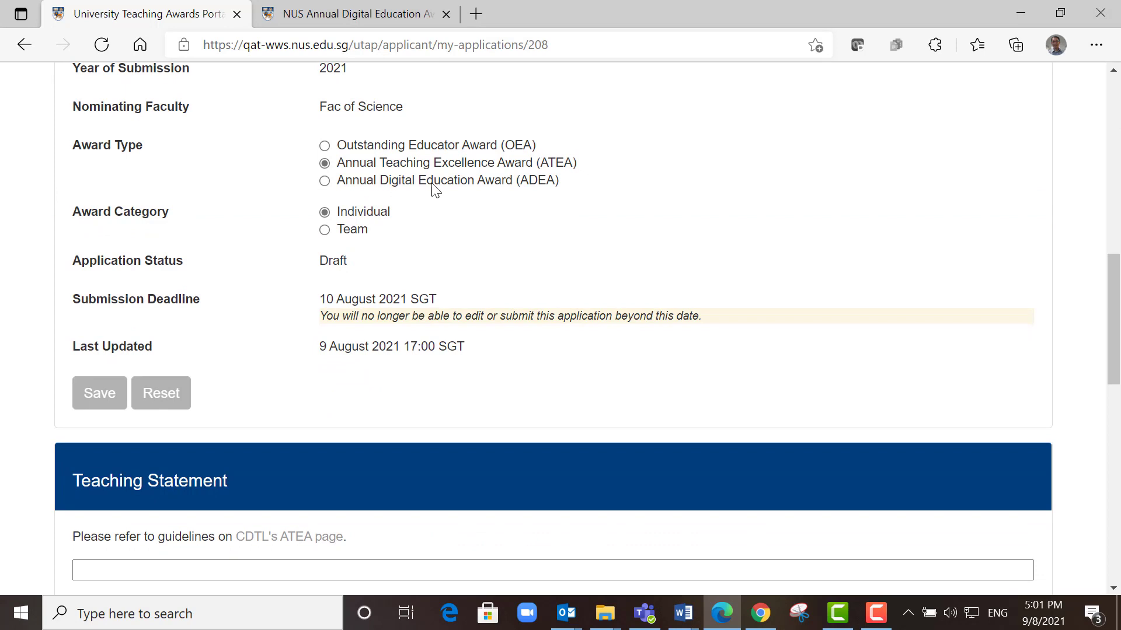
scroll("up", 3)
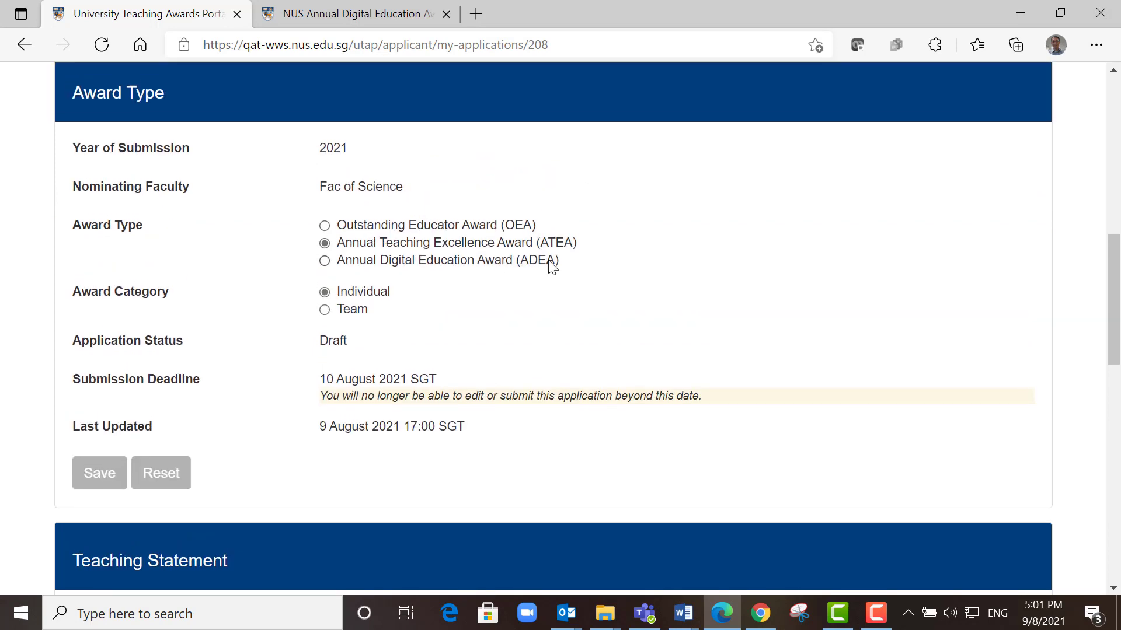
mouse_move(443, 305)
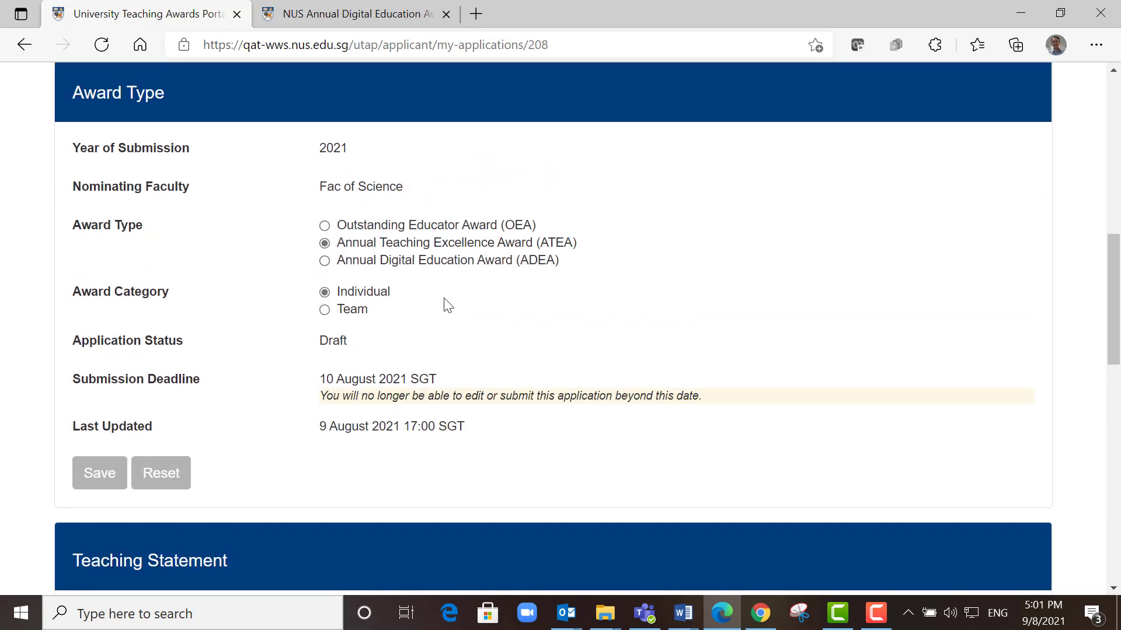
mouse_move(465, 358)
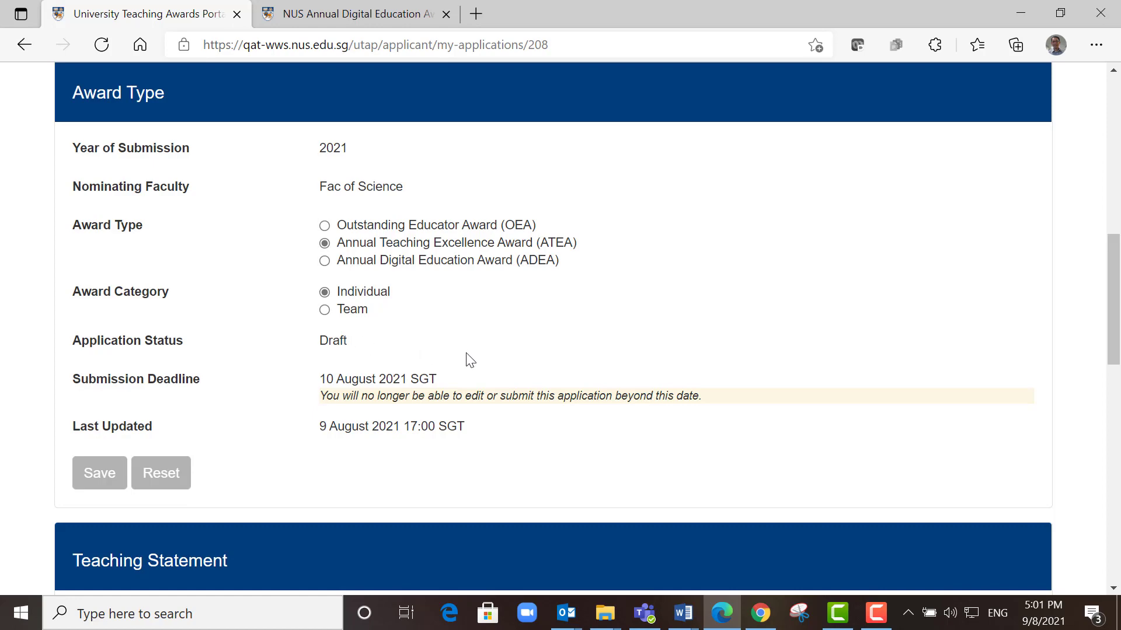
scroll("down", 3)
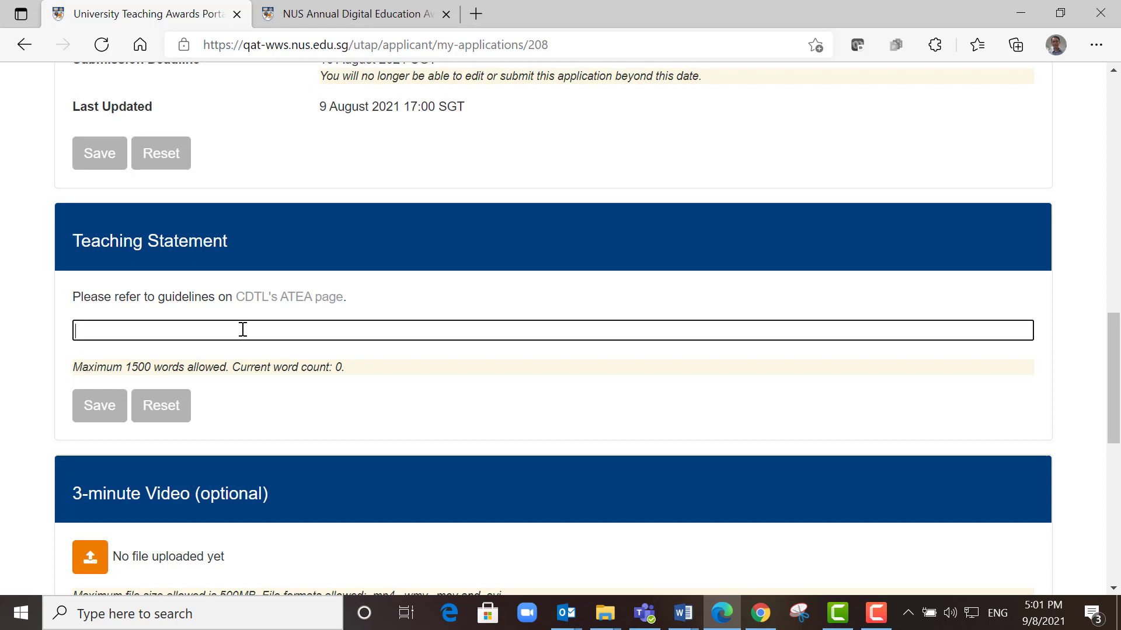
mouse_move(273, 346)
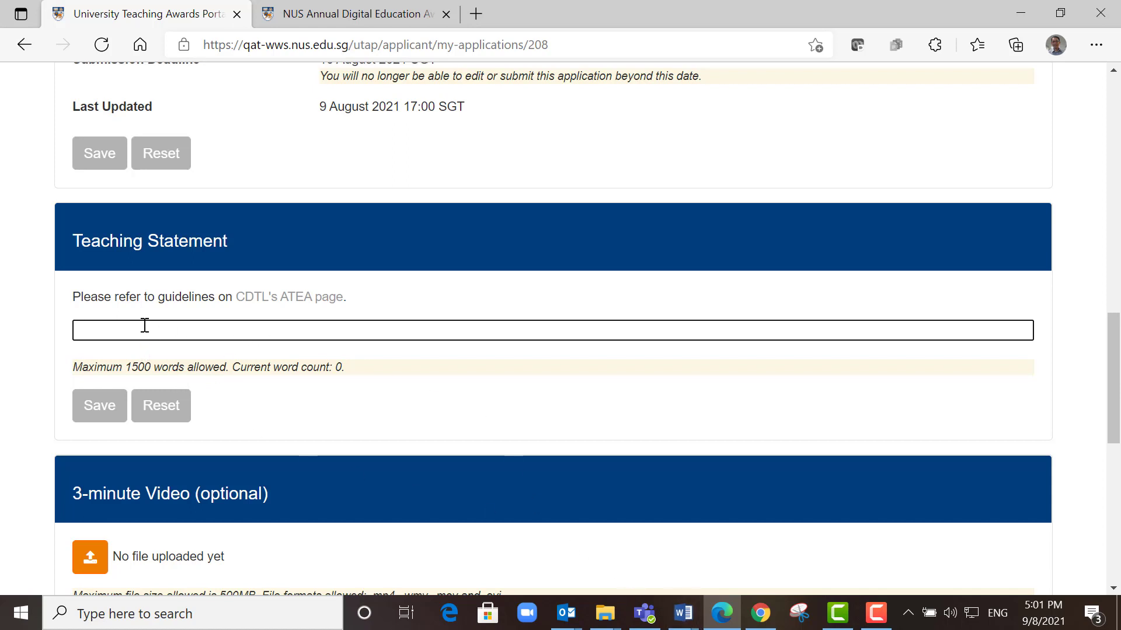
Step: Enter 'Testing' on three lines as the Teaching Statement and save it
type("Test")
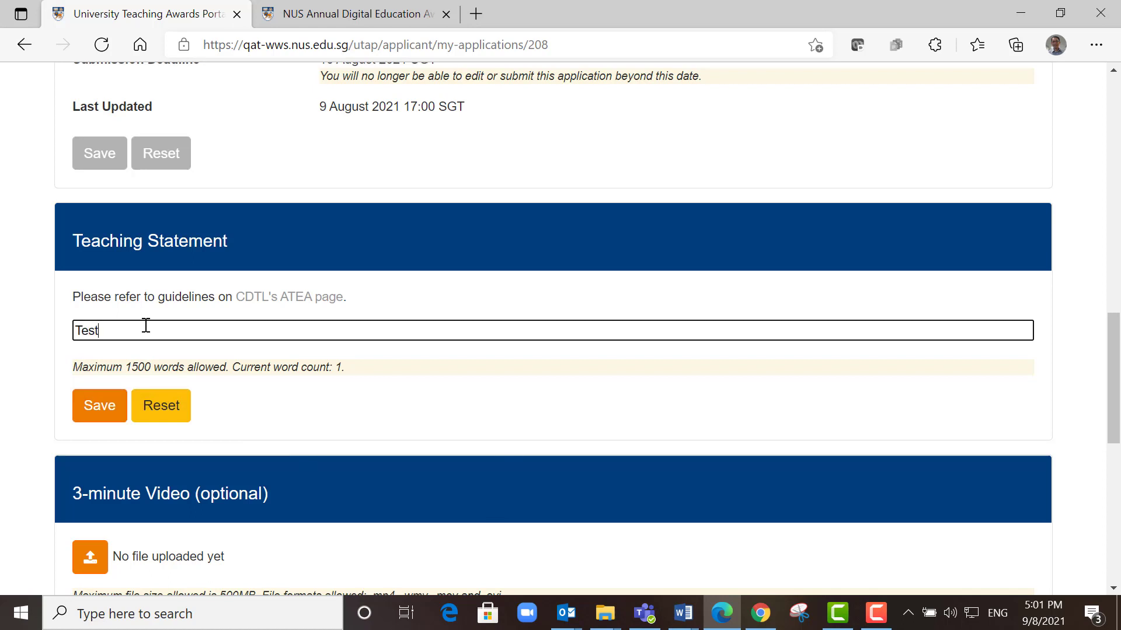
type("ing")
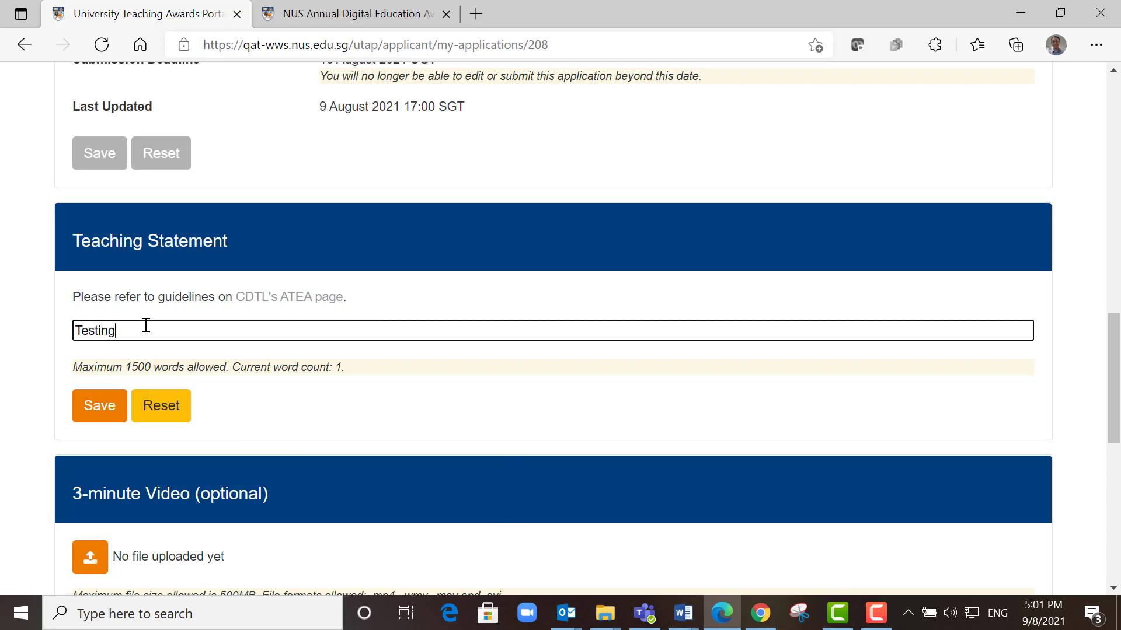
key("Return")
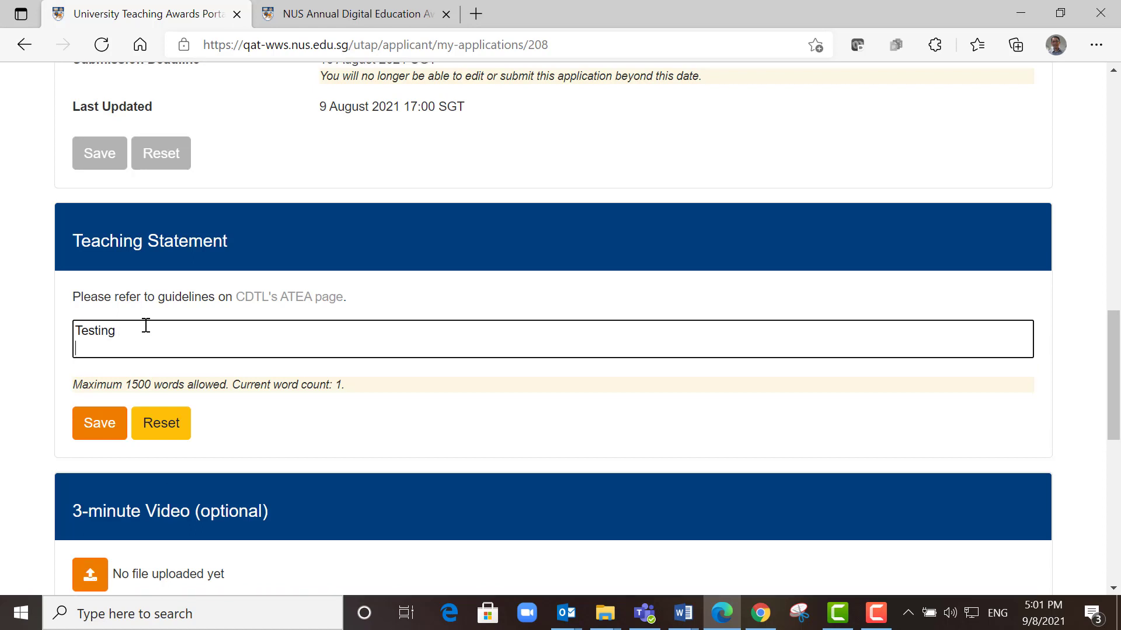
type("Testing")
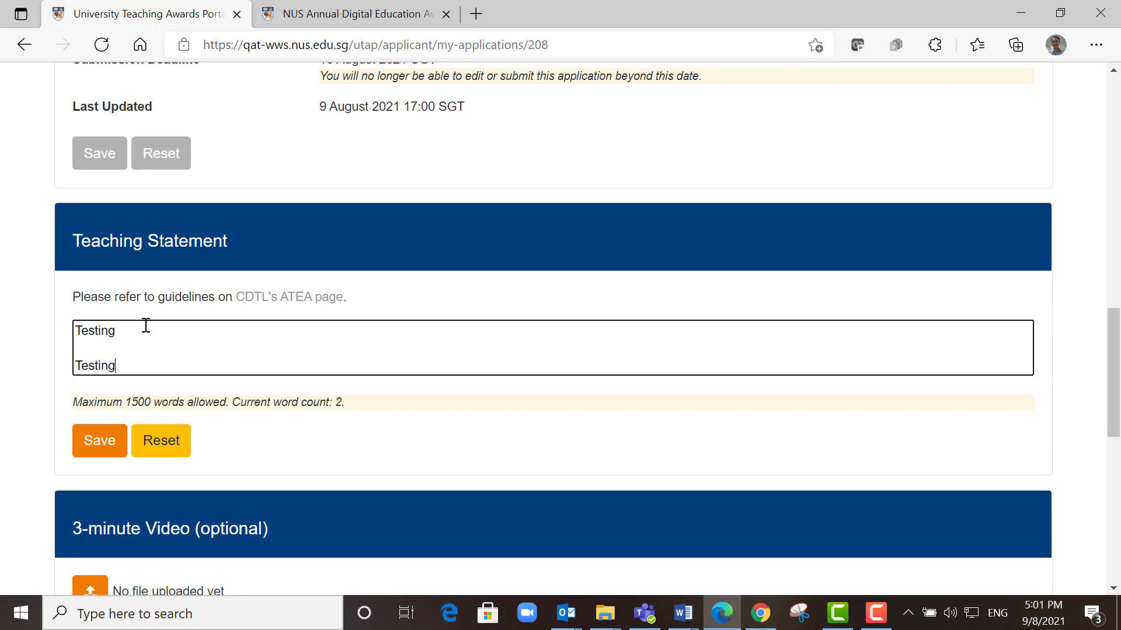
type("T")
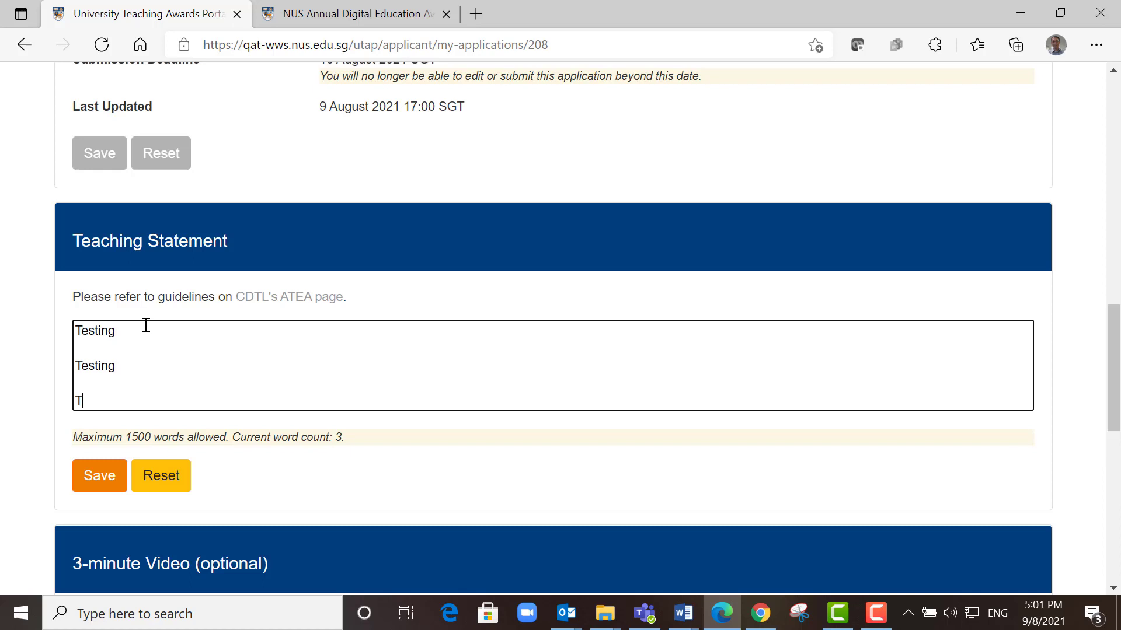
type("esting")
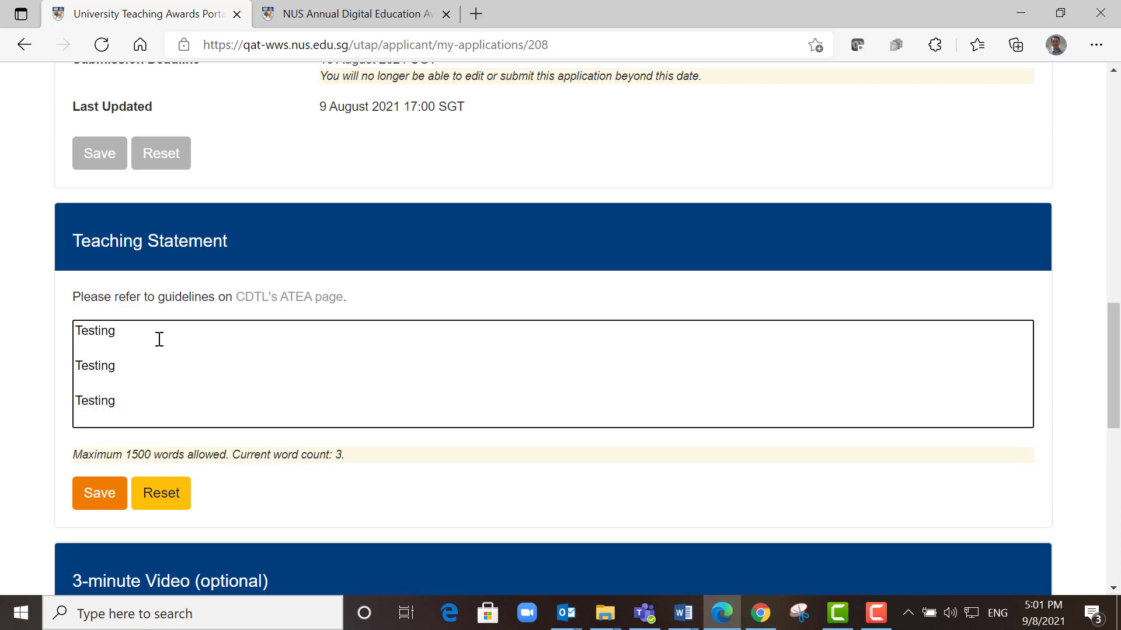
mouse_move(291, 484)
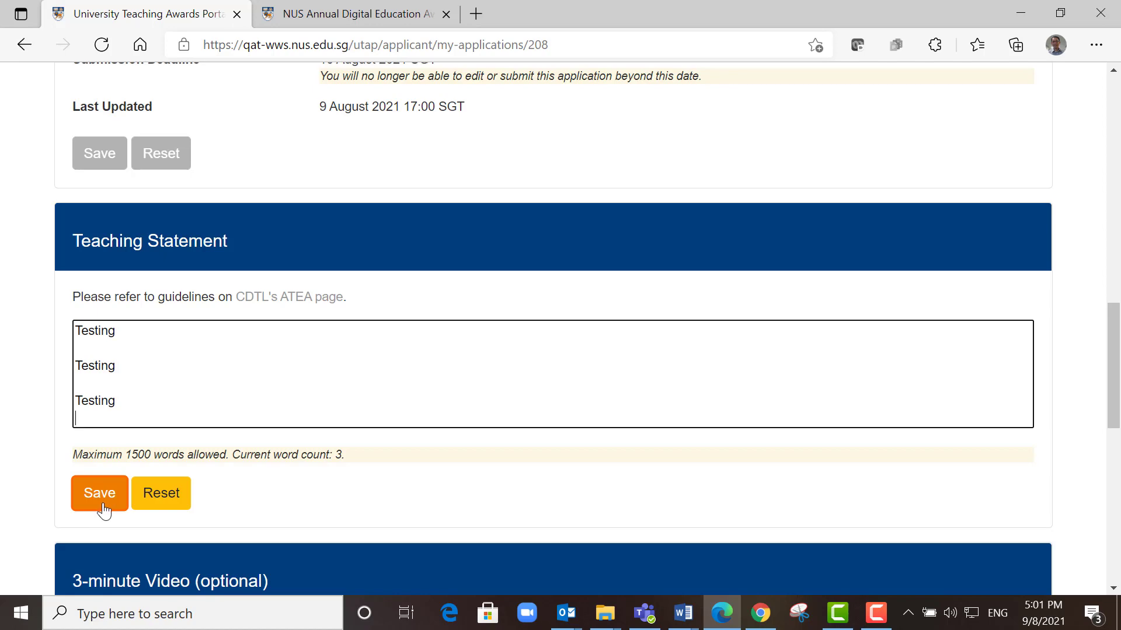
left_click(98, 493)
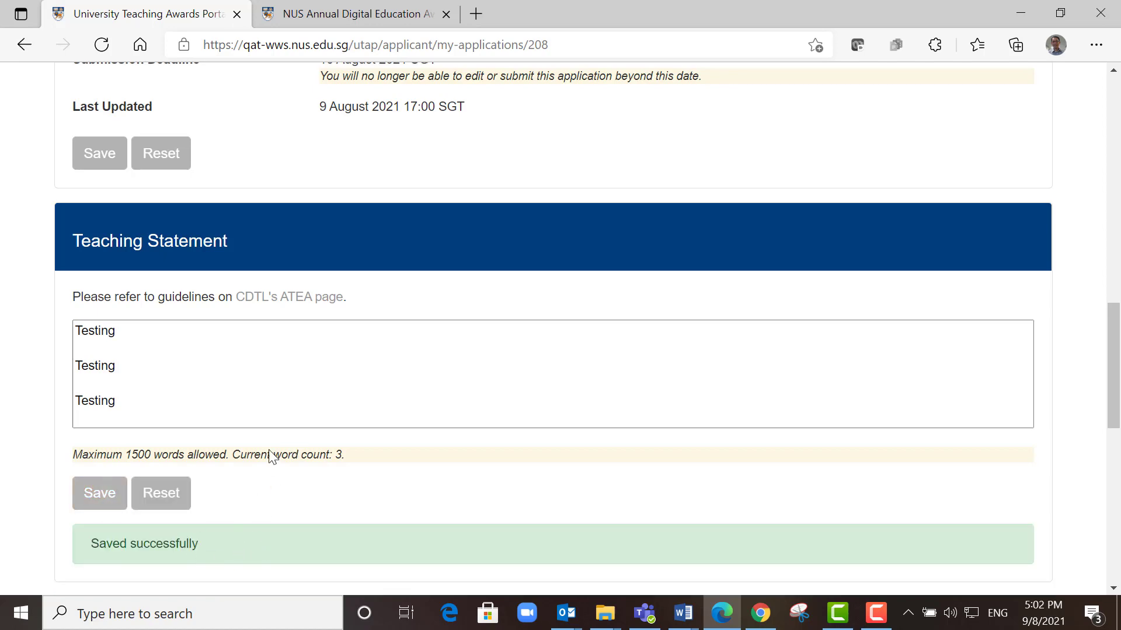
scroll("down", 3)
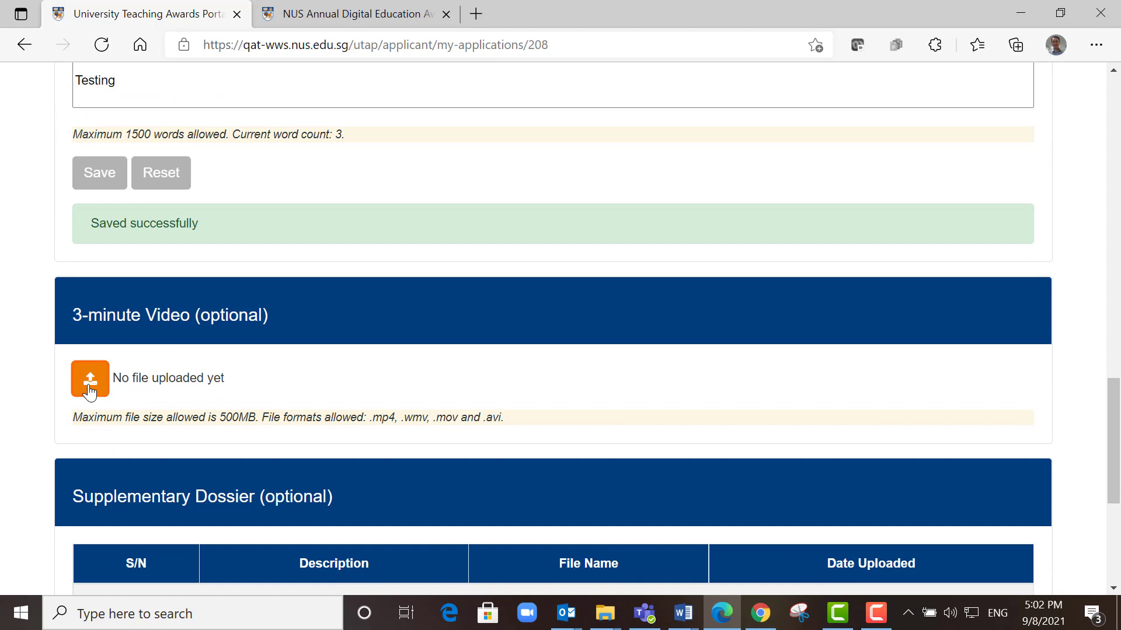
mouse_move(138, 372)
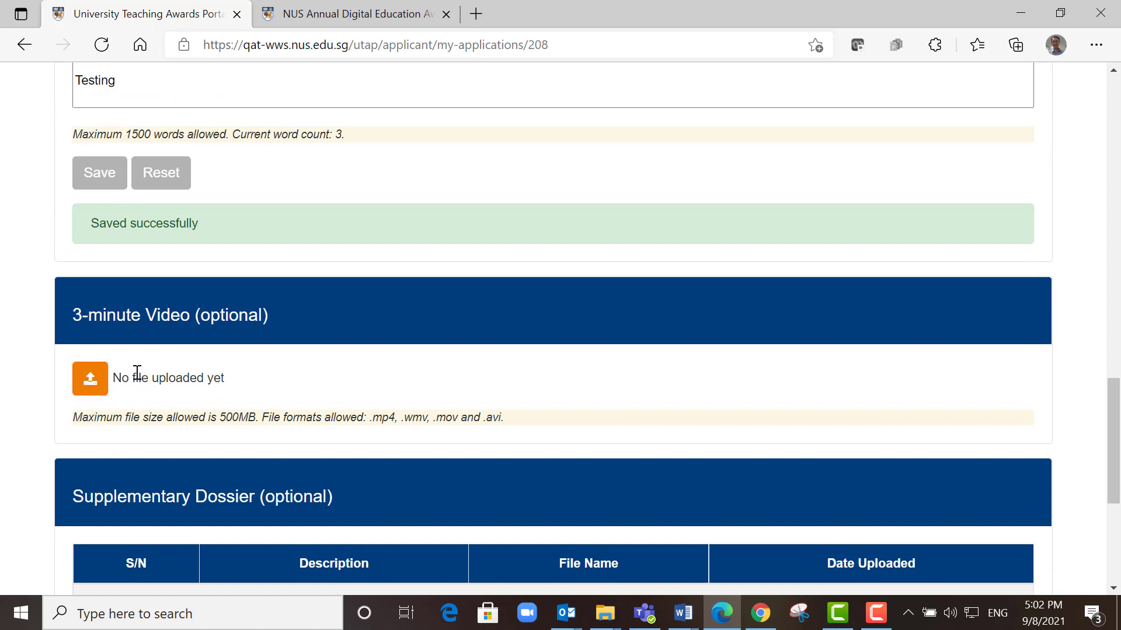
mouse_move(175, 397)
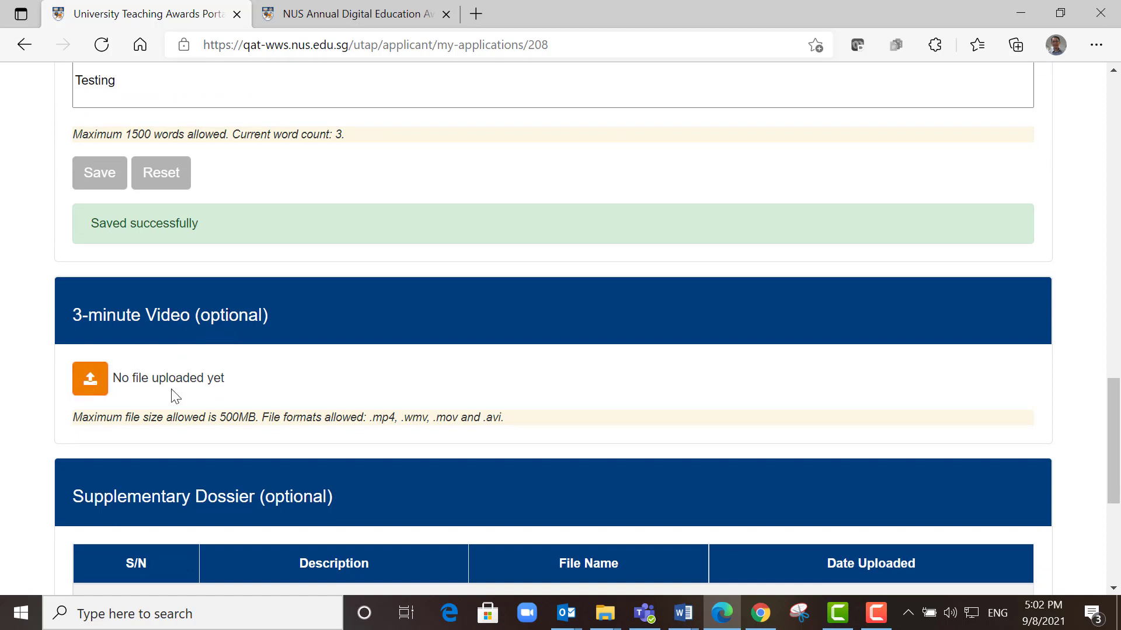
scroll("down", 3)
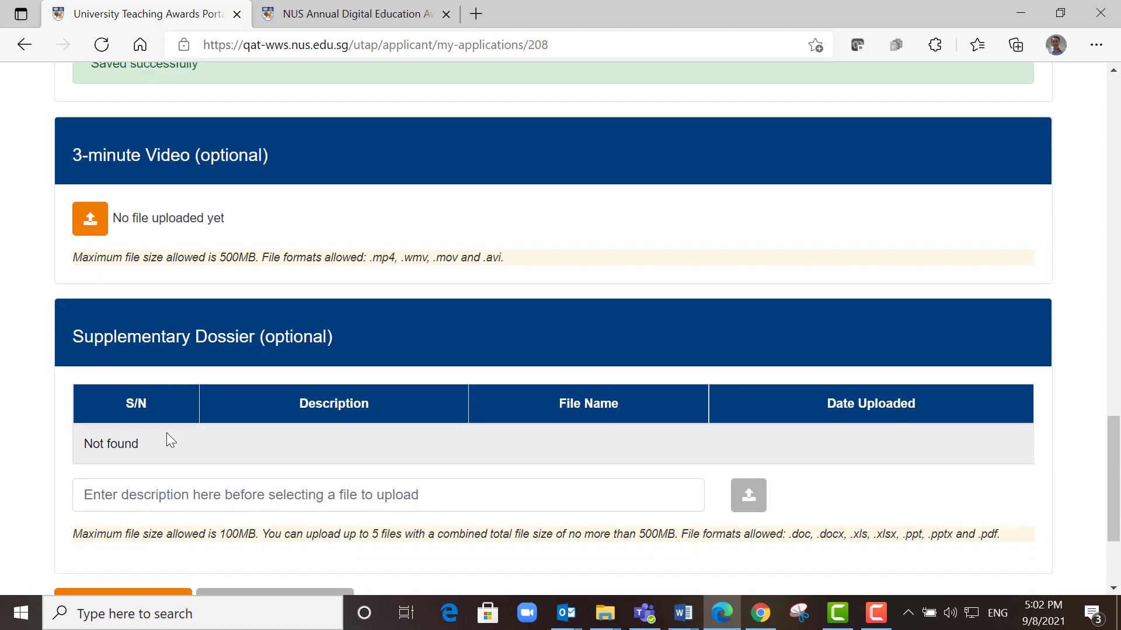
mouse_move(175, 452)
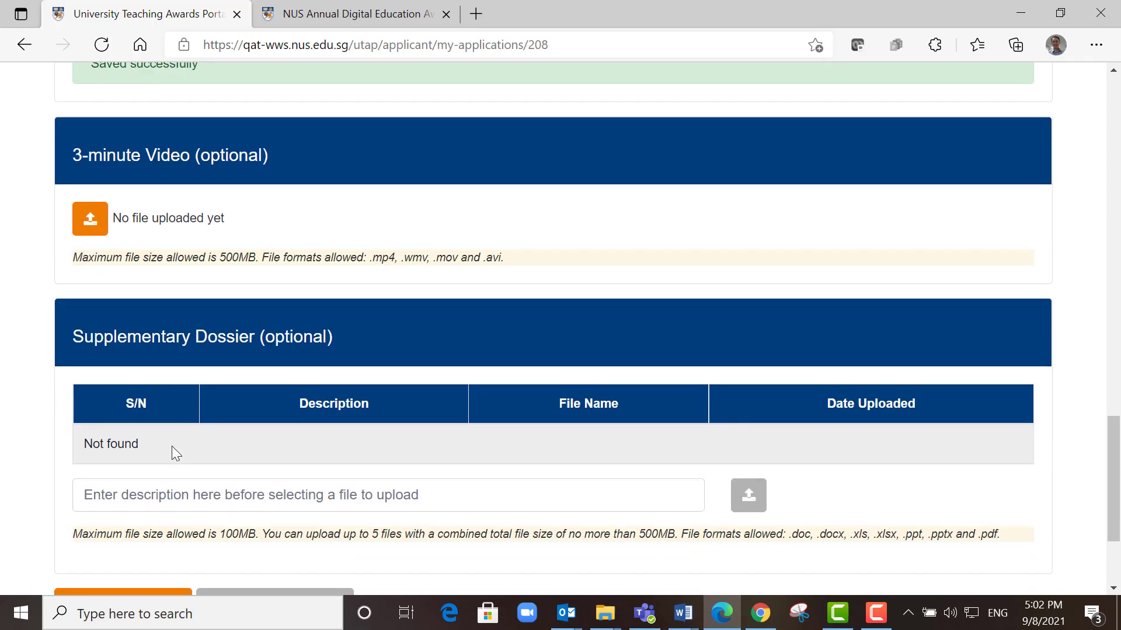
mouse_move(209, 380)
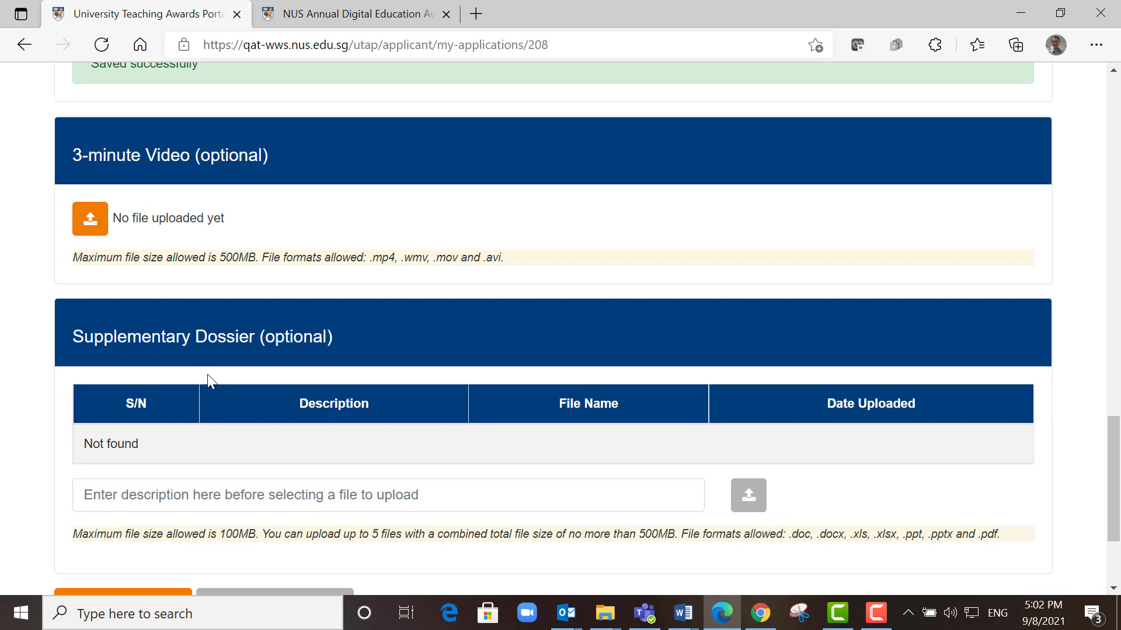
mouse_move(224, 479)
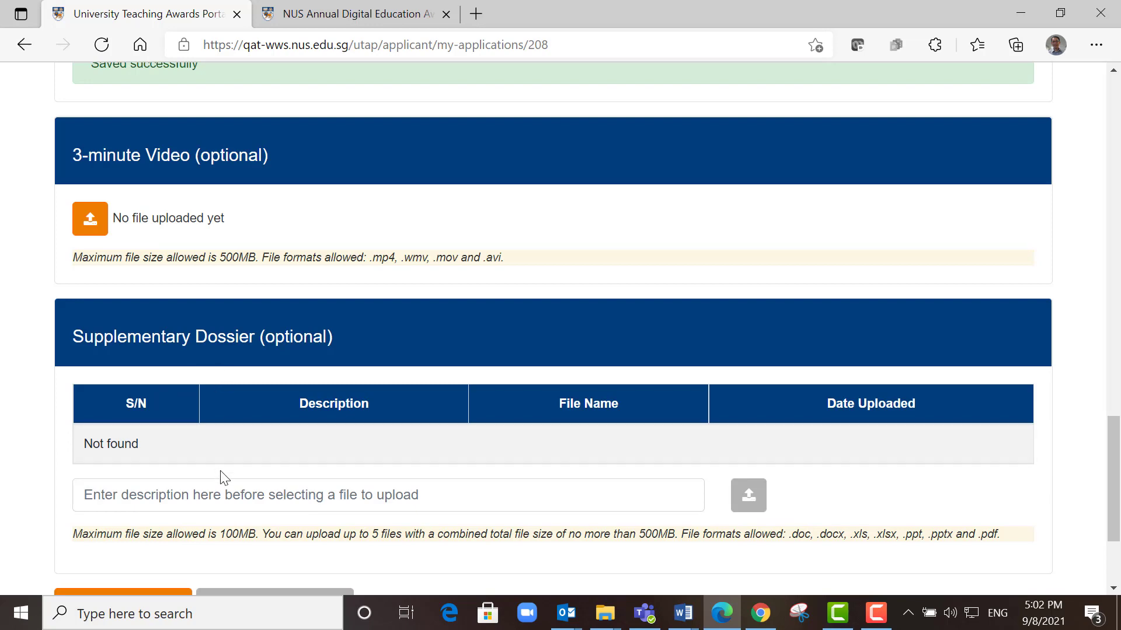
scroll("up", 3)
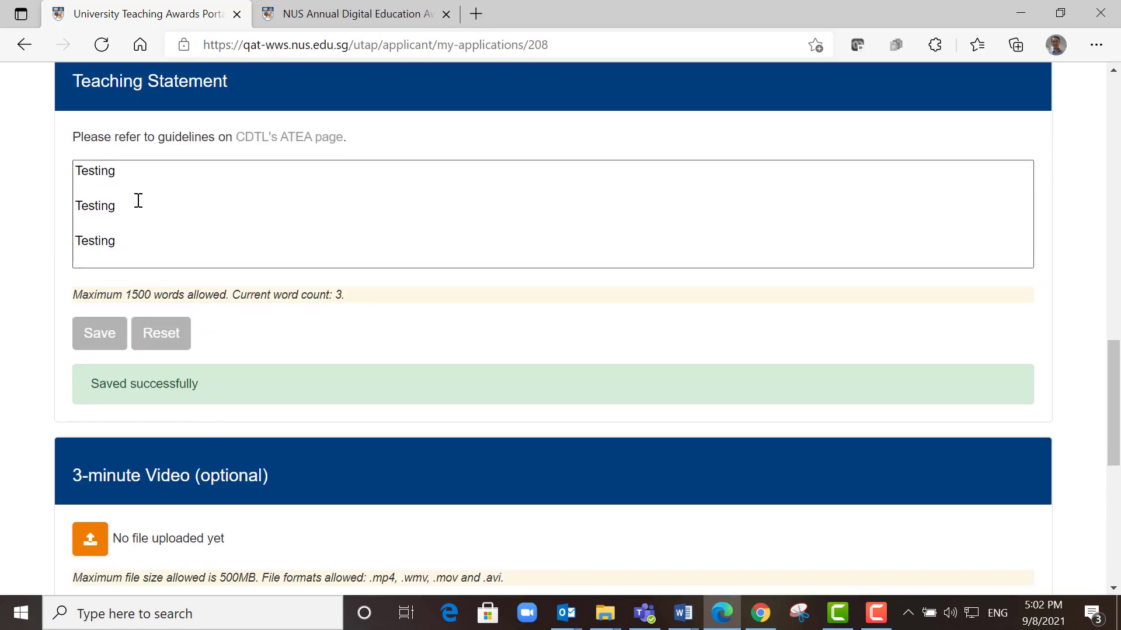
mouse_move(201, 255)
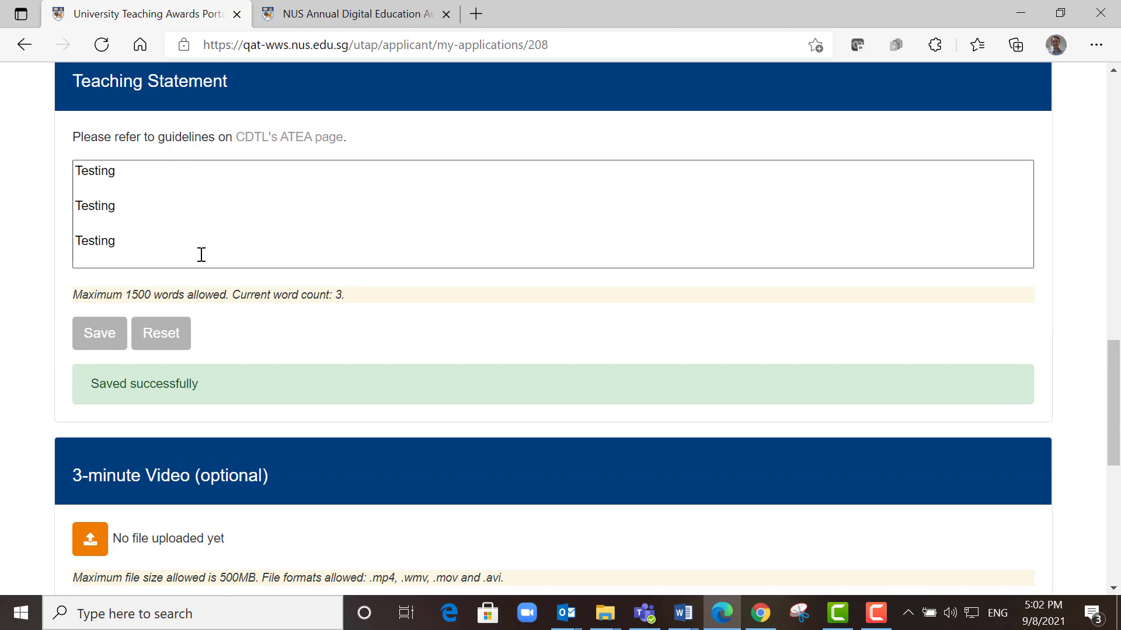
scroll("down", 3)
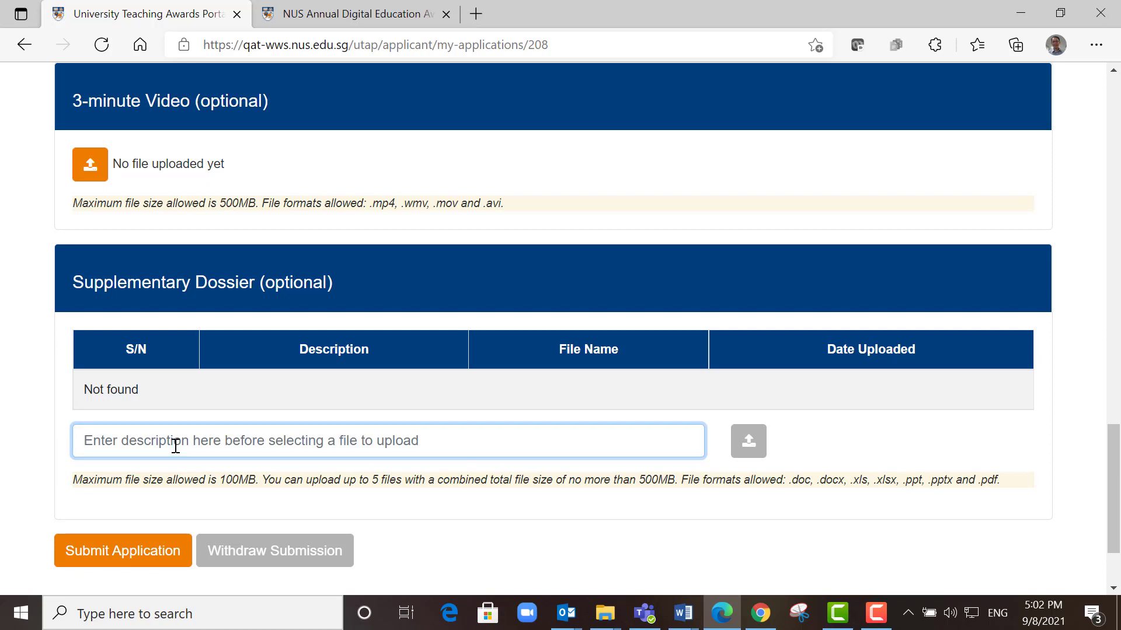
Step: Upload Figures and tables.docx to the Supplementary Dossier described as 'Figures and Tables'
type("Figures and Tab")
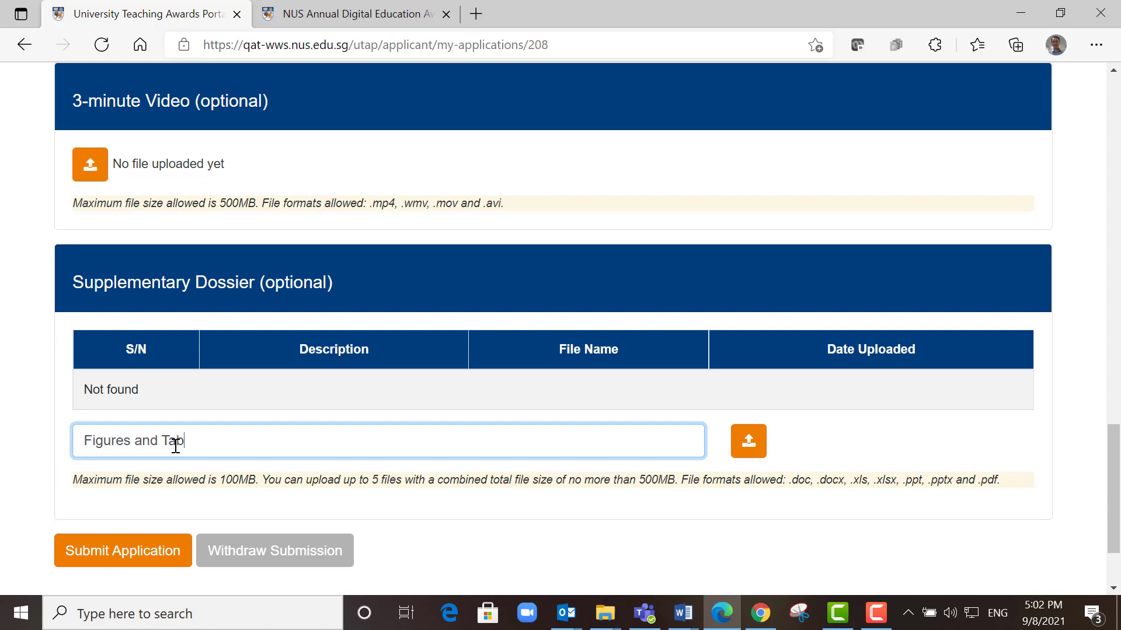
type("les")
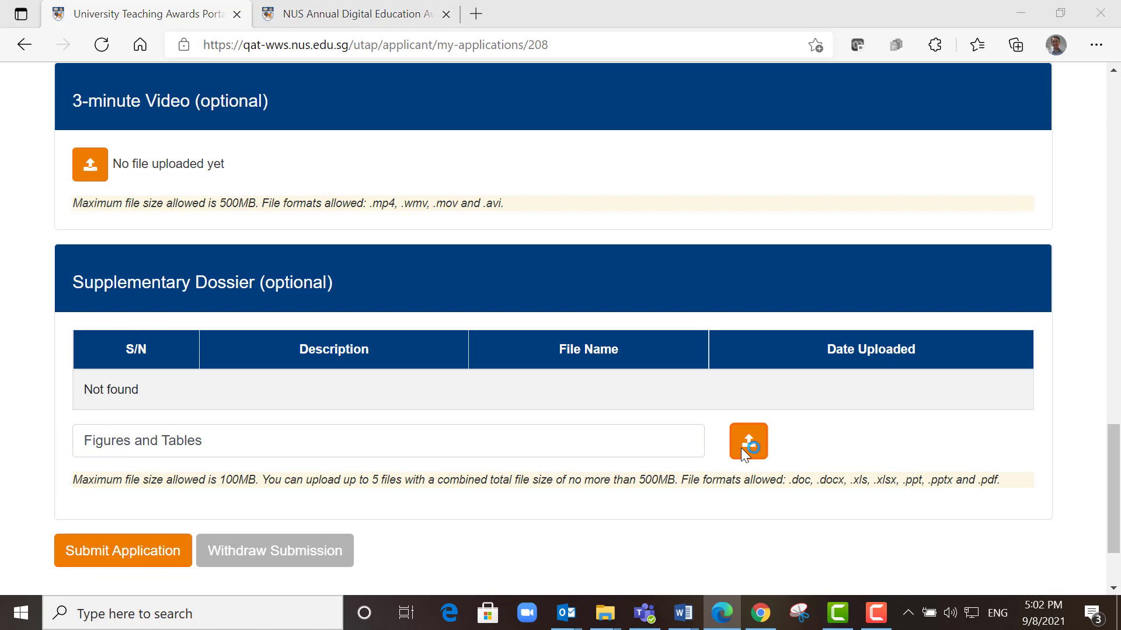
left_click(747, 441)
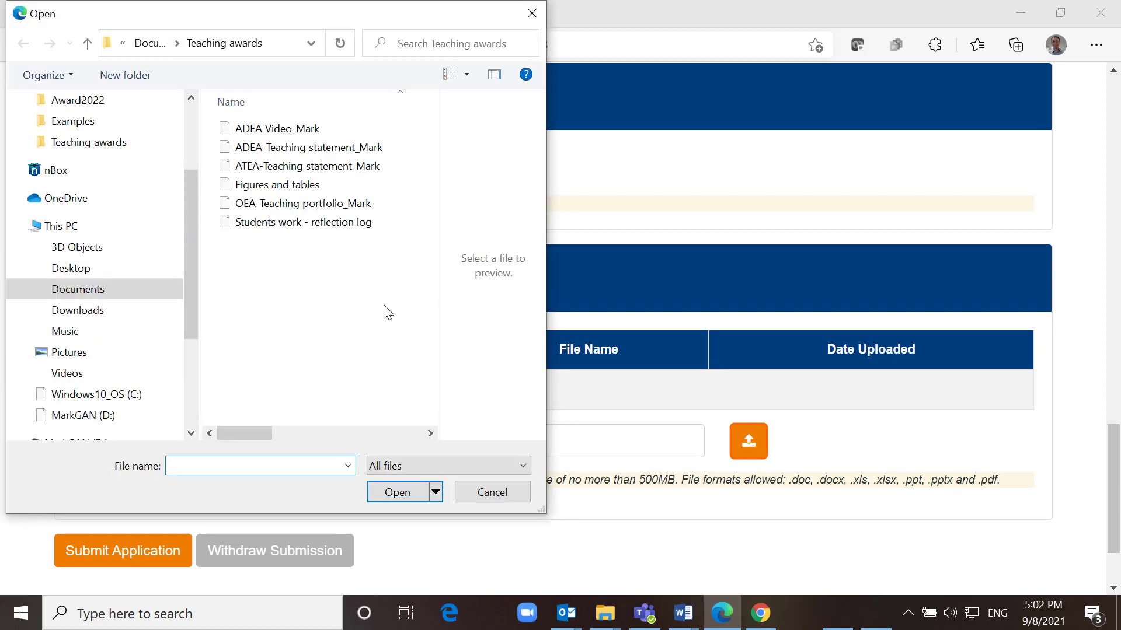
left_click(277, 185)
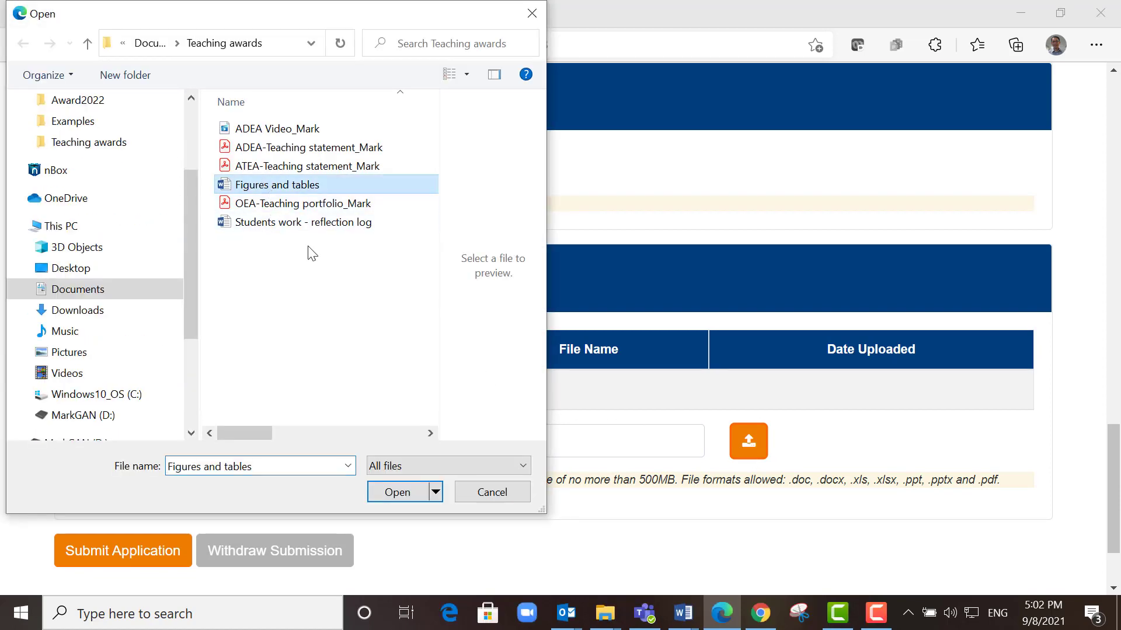
left_click(397, 492)
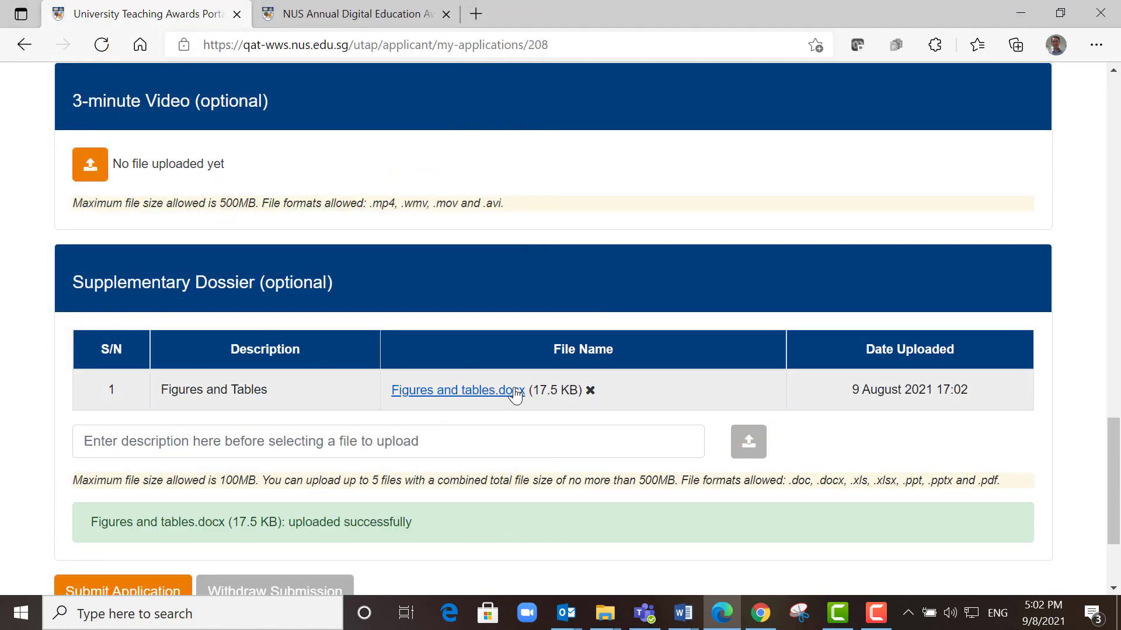
Step: Submit the completed ATEA application from the bottom of the page
scroll("down", 3)
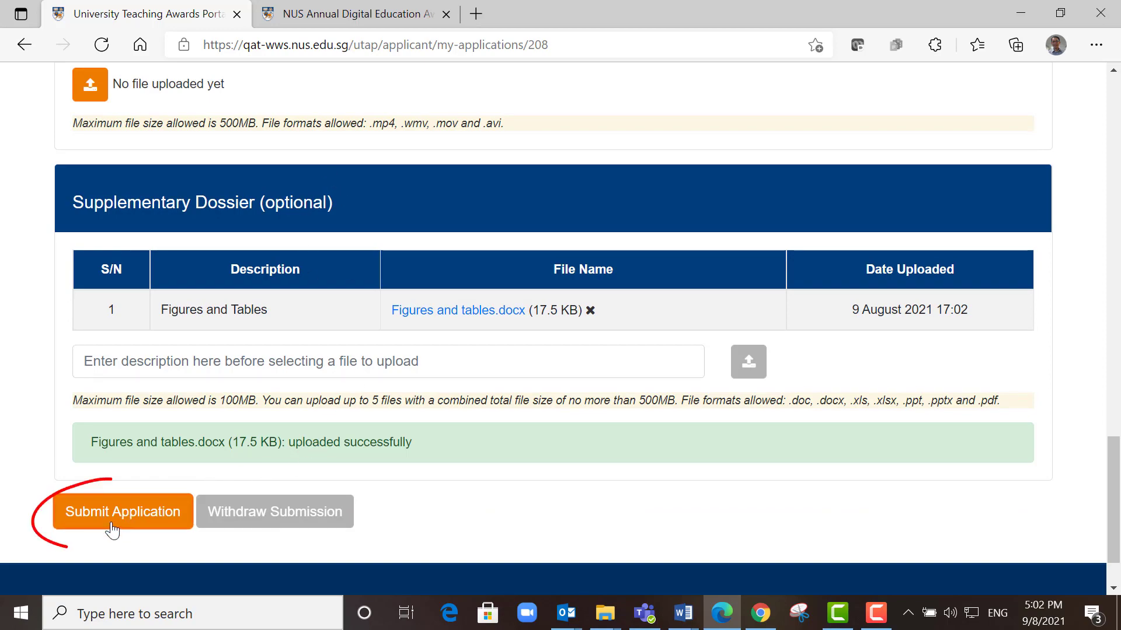
scroll("up", 3)
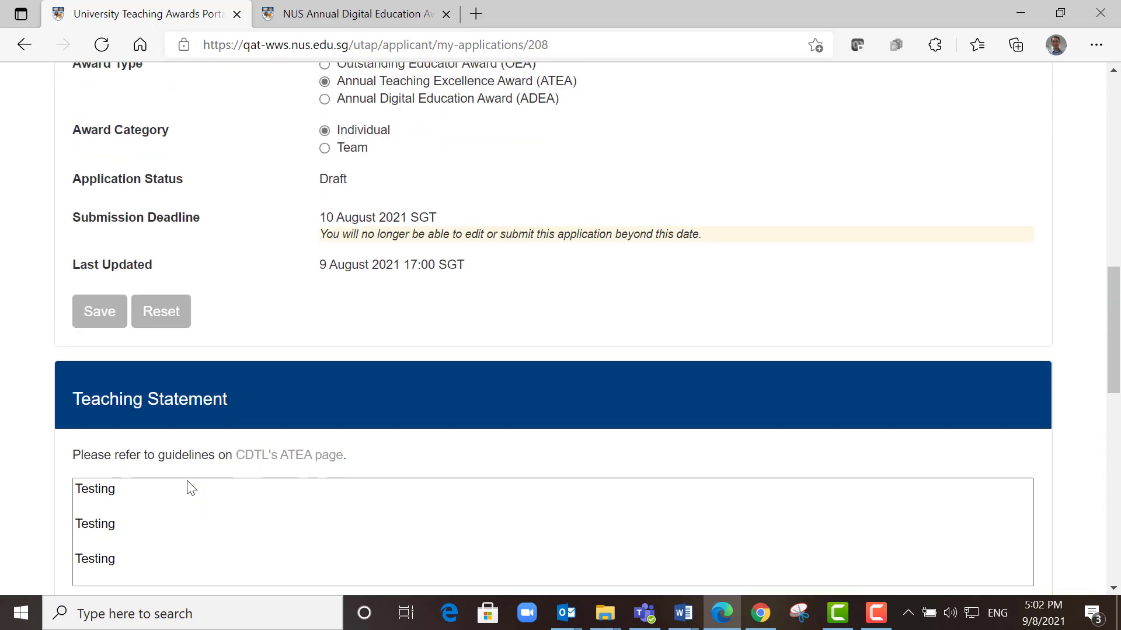
scroll("up", 3)
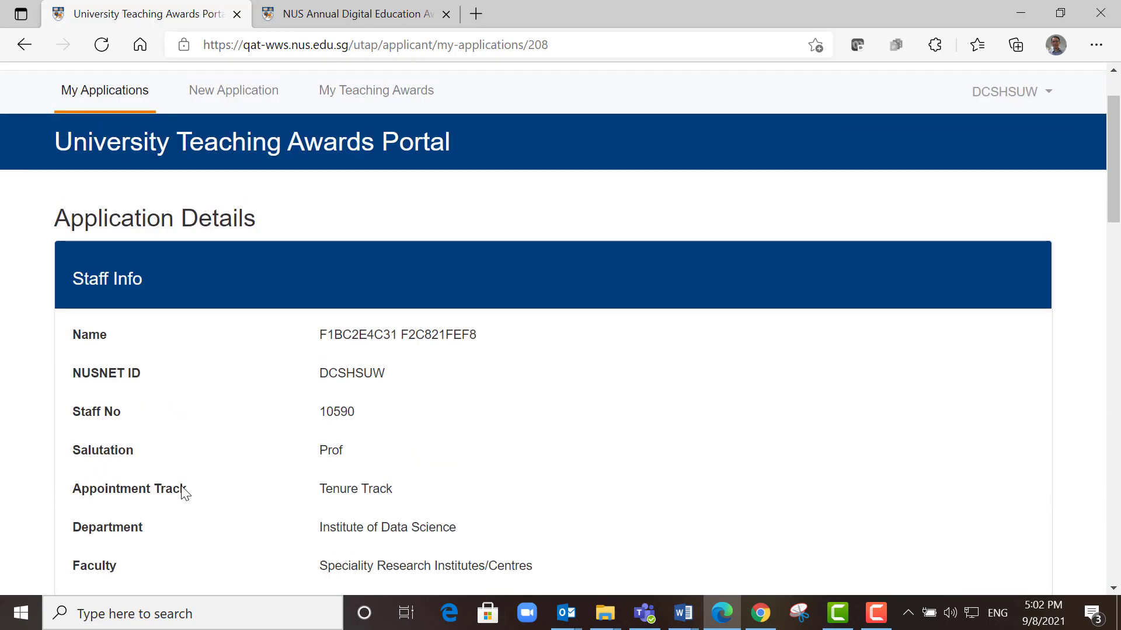
scroll("down", 3)
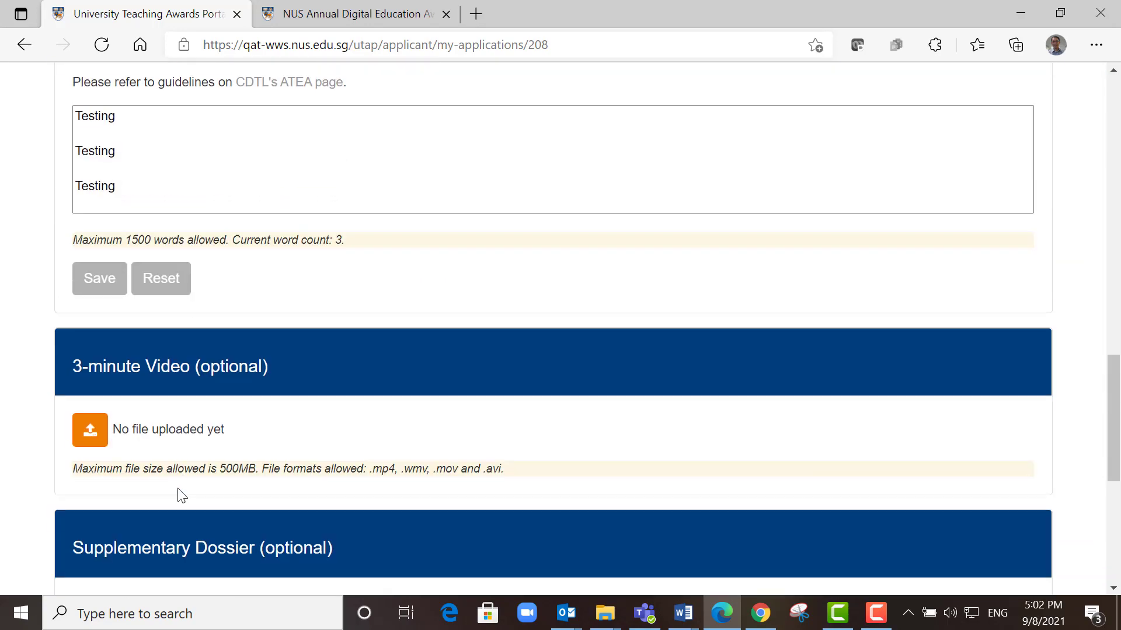
scroll("down", 3)
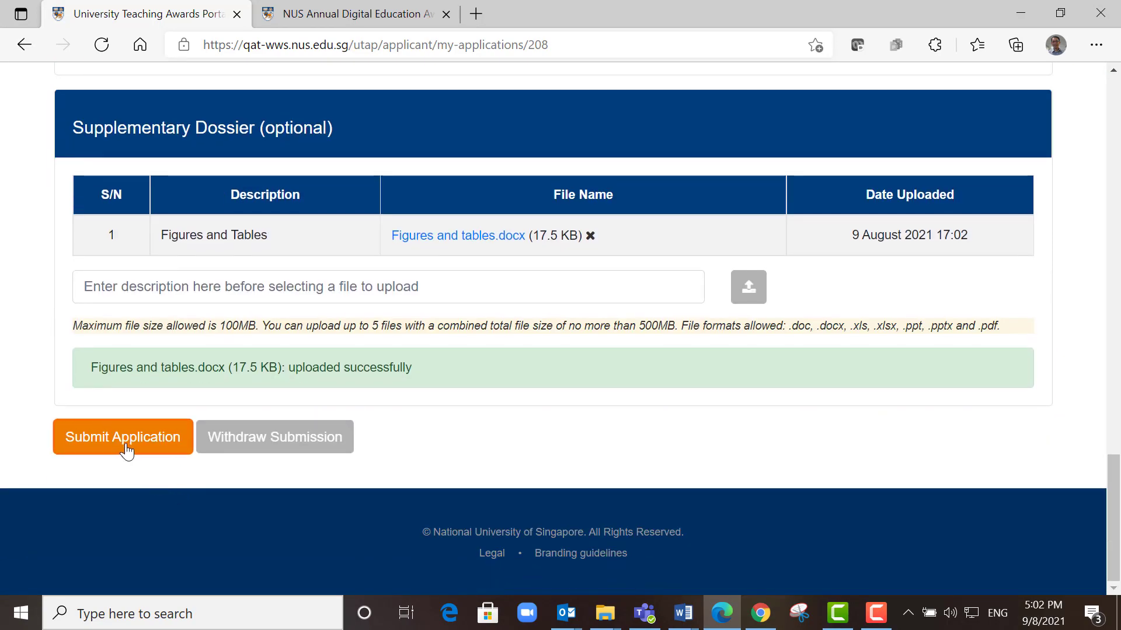
left_click(122, 437)
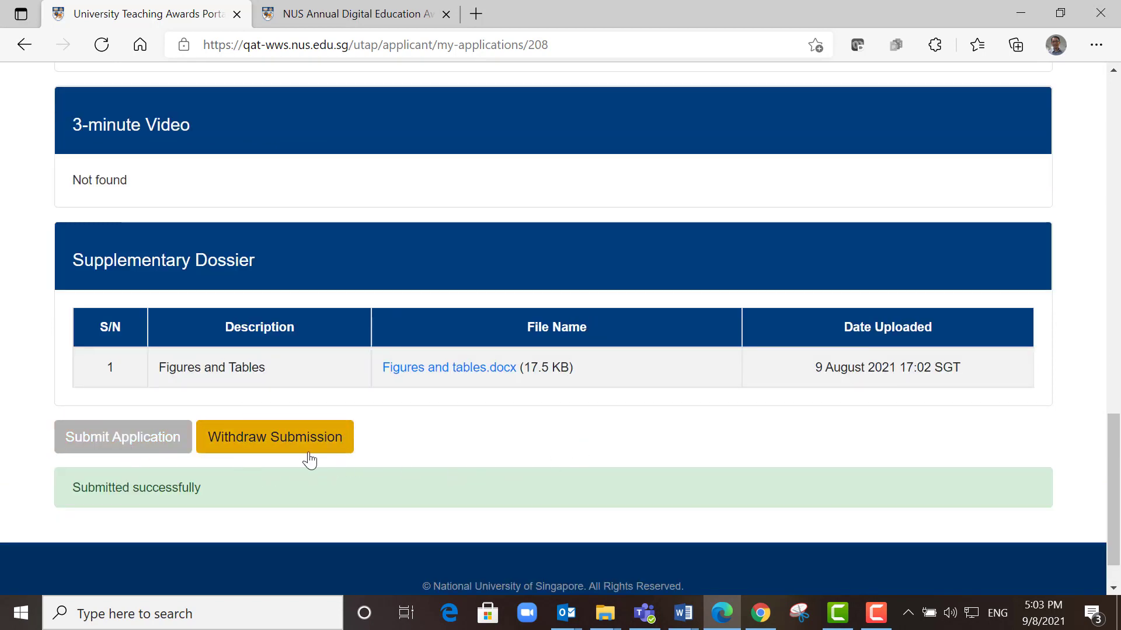
mouse_move(307, 447)
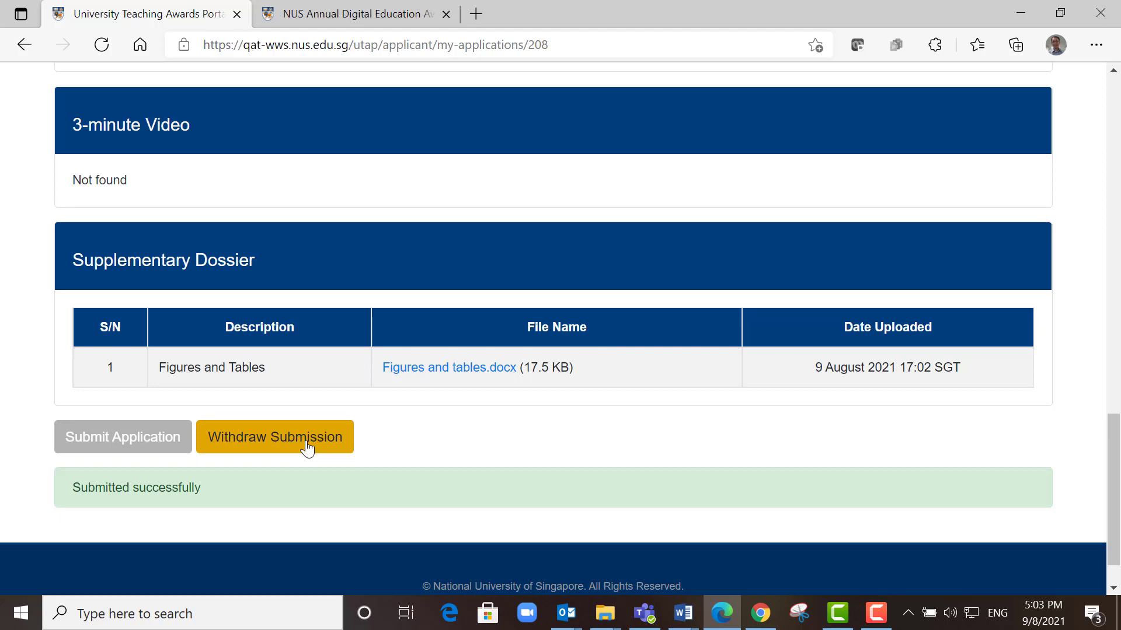
mouse_move(298, 448)
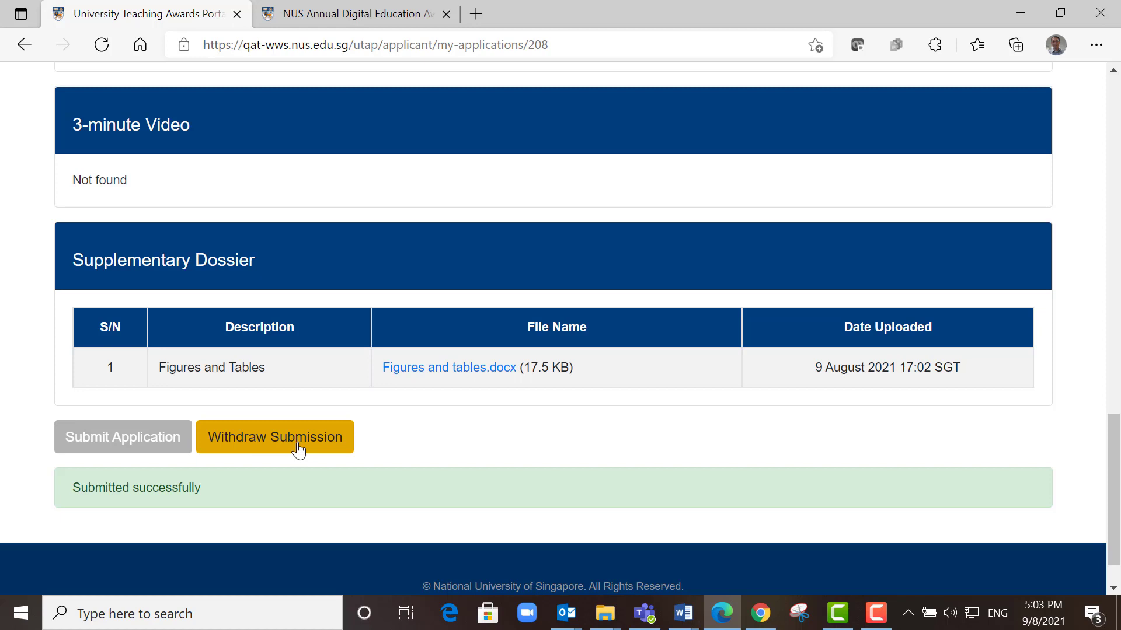
mouse_move(305, 450)
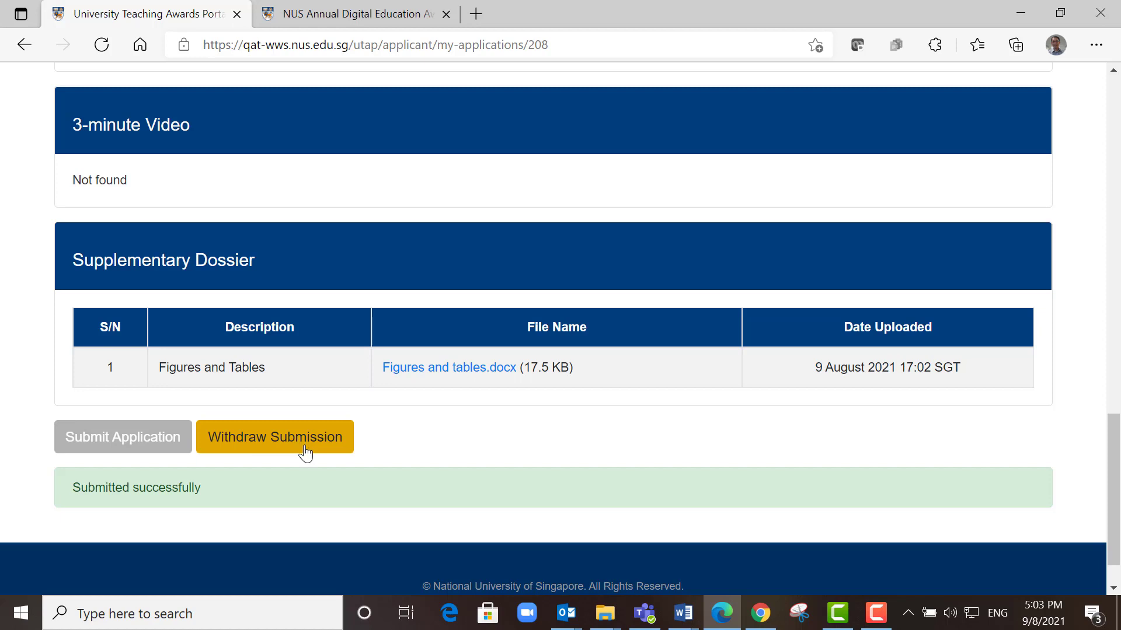
mouse_move(361, 430)
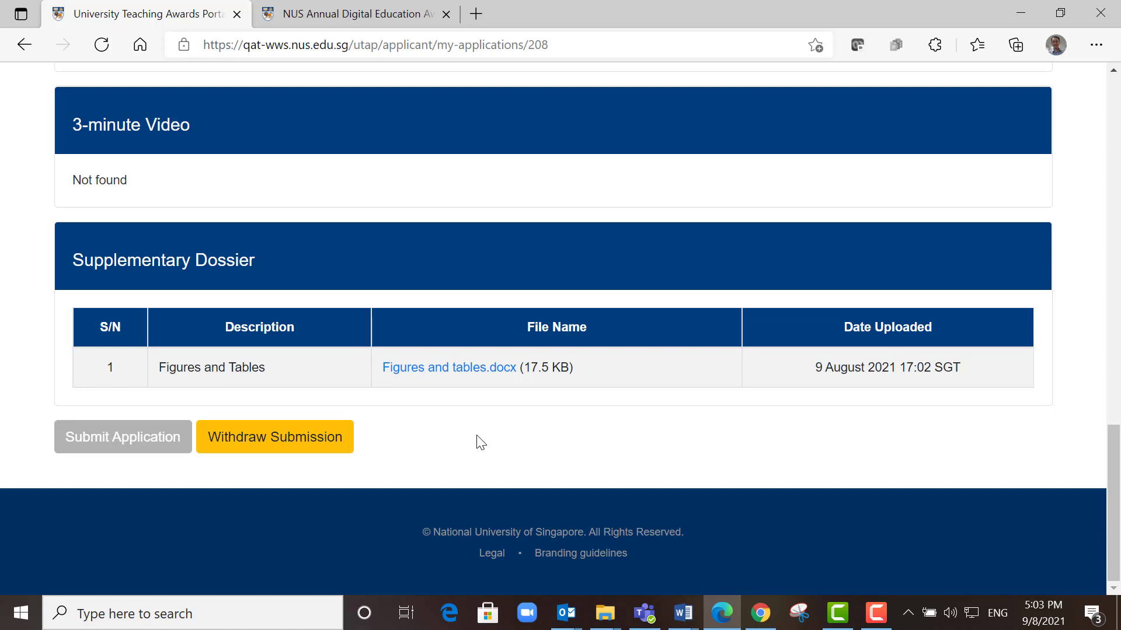
mouse_move(306, 446)
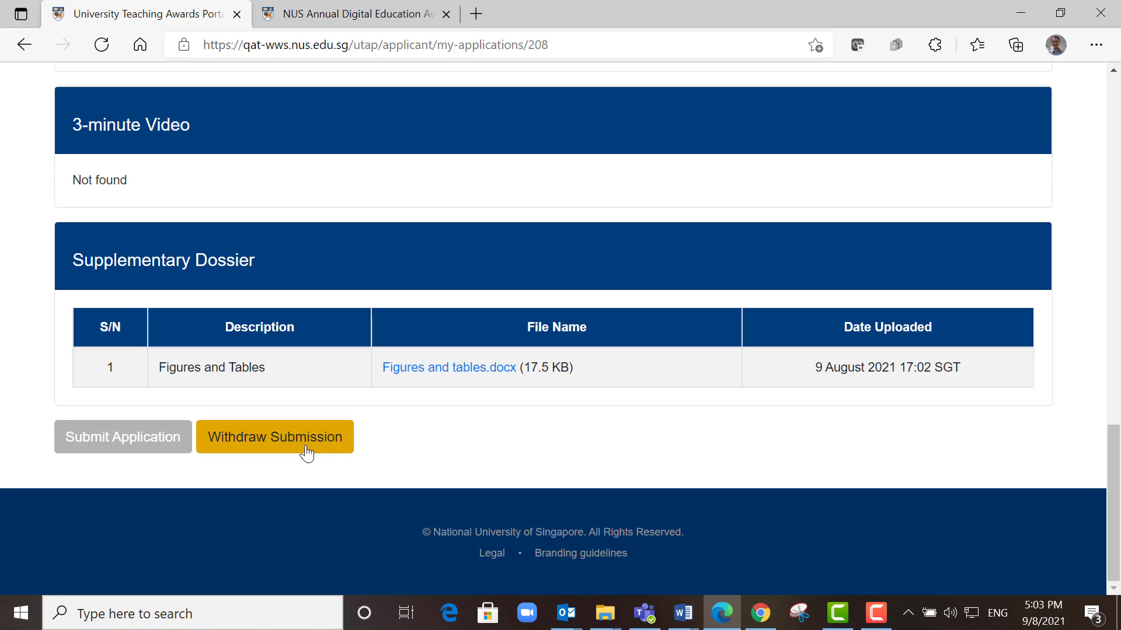
scroll("up", 3)
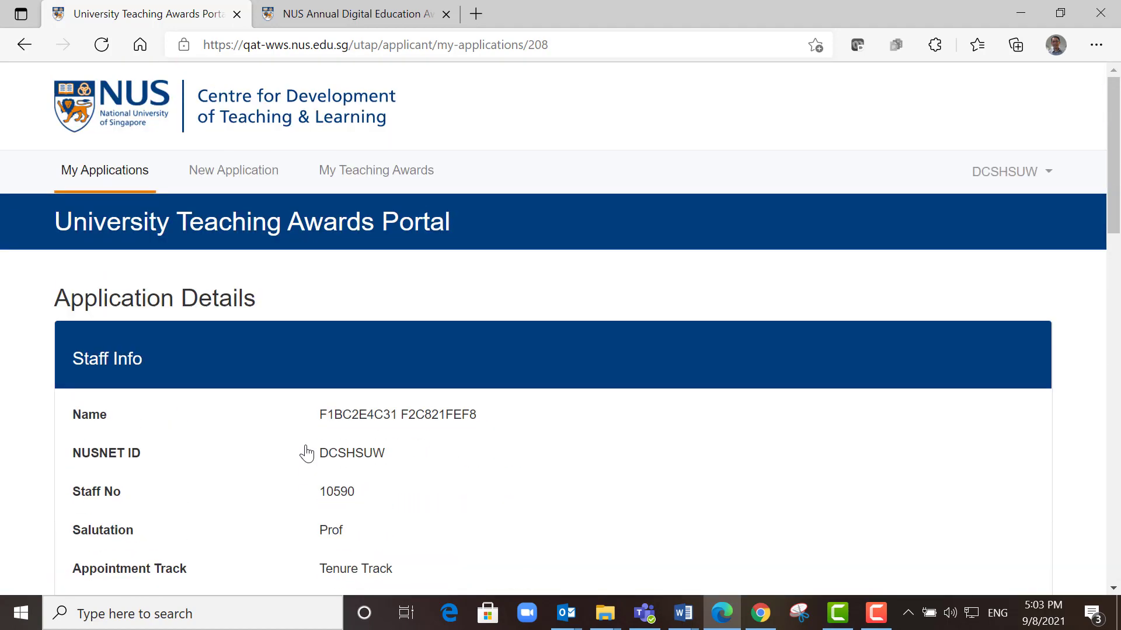